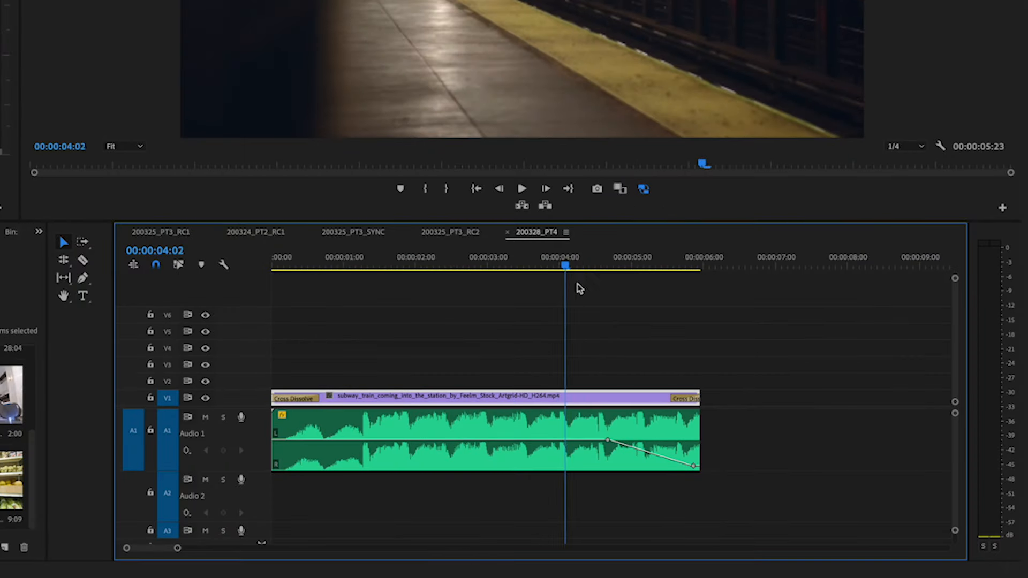
Focus the 200328_PT4 timeline and bring up the Sequence menu commands
left_click(436, 265)
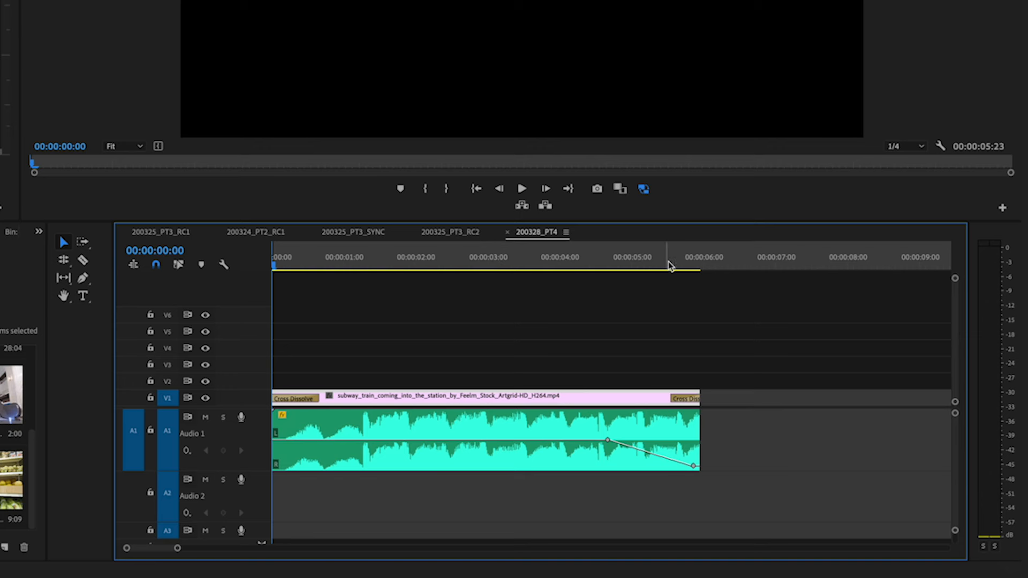
left_click(701, 265)
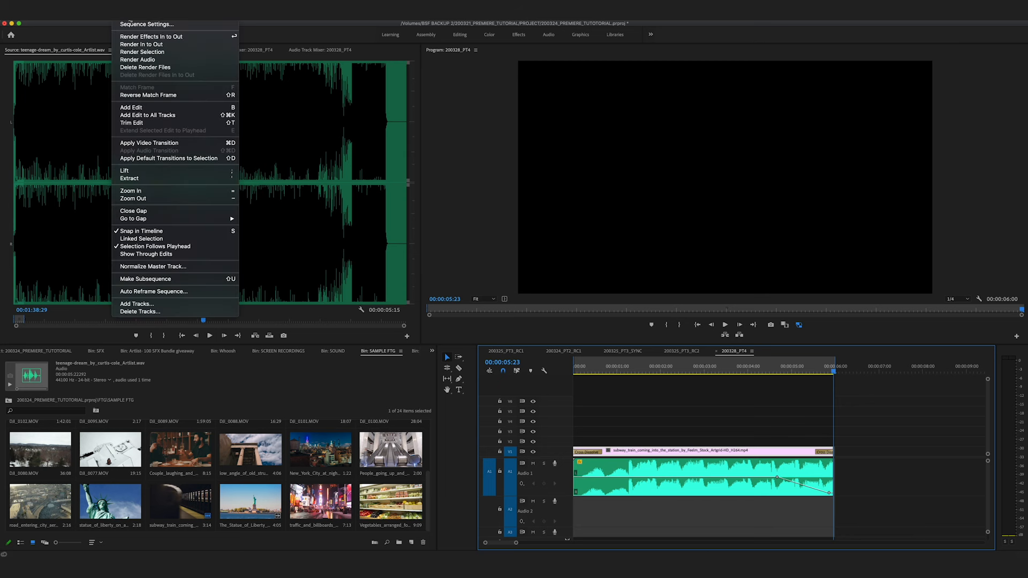
mouse_move(142, 44)
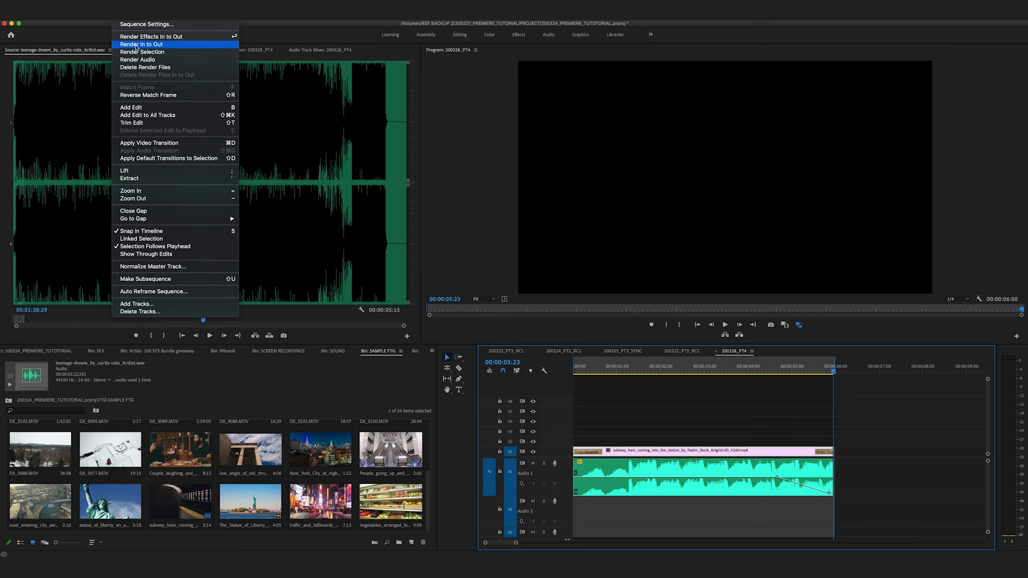
Render the 200328_PT4 sequence between its in and out points
left_click(142, 44)
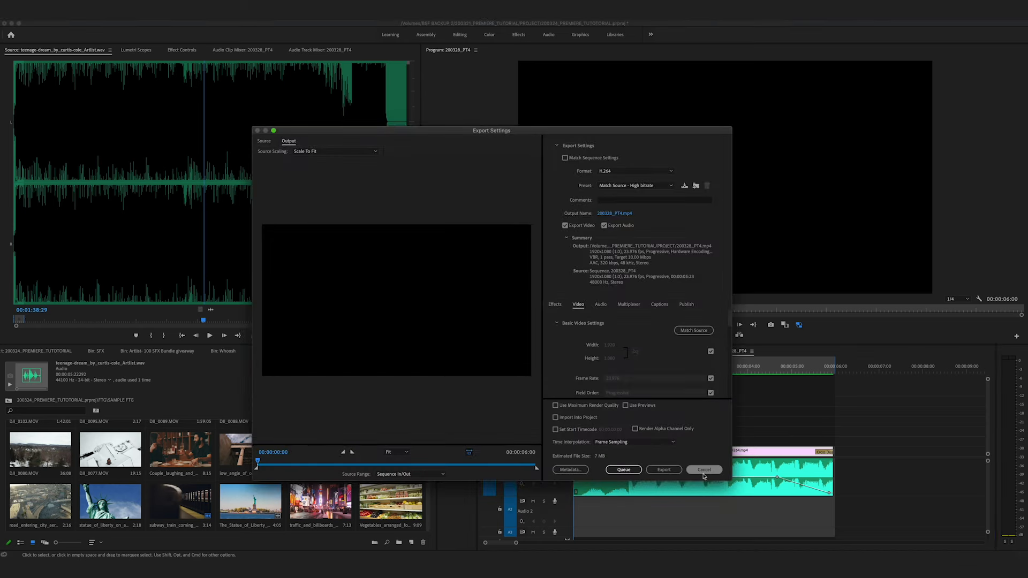
left_click(702, 469)
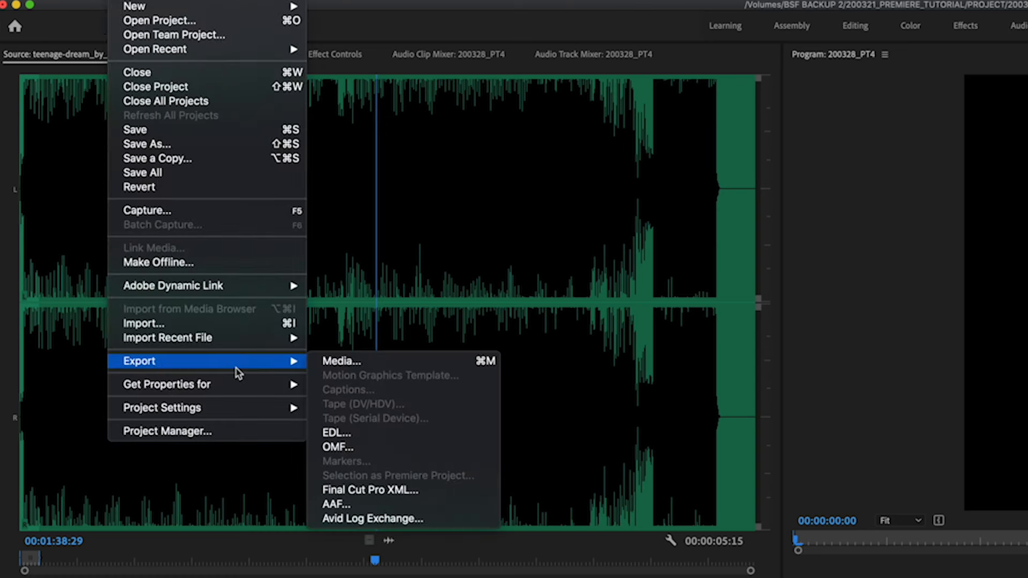
left_click(340, 361)
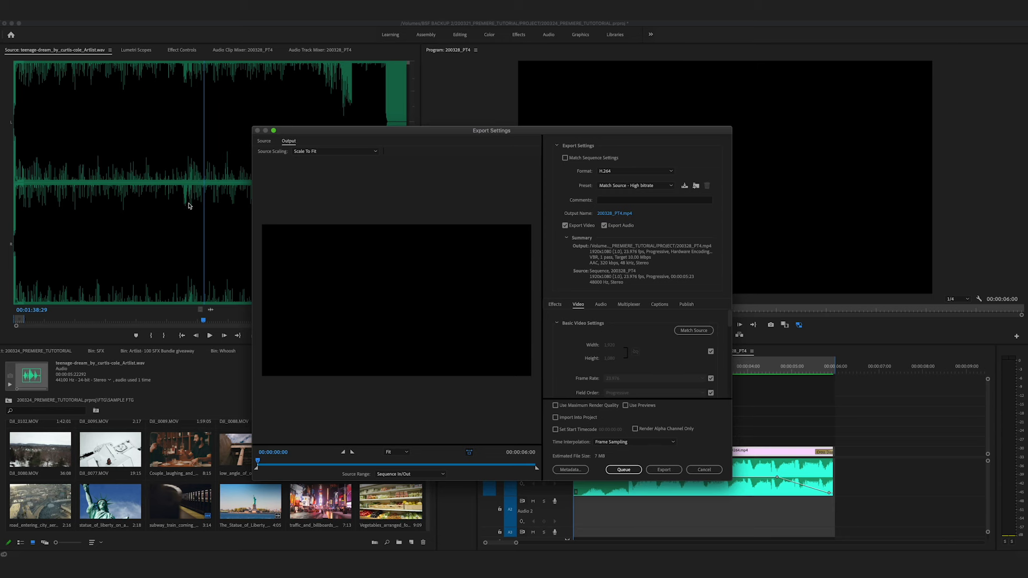
mouse_move(472, 244)
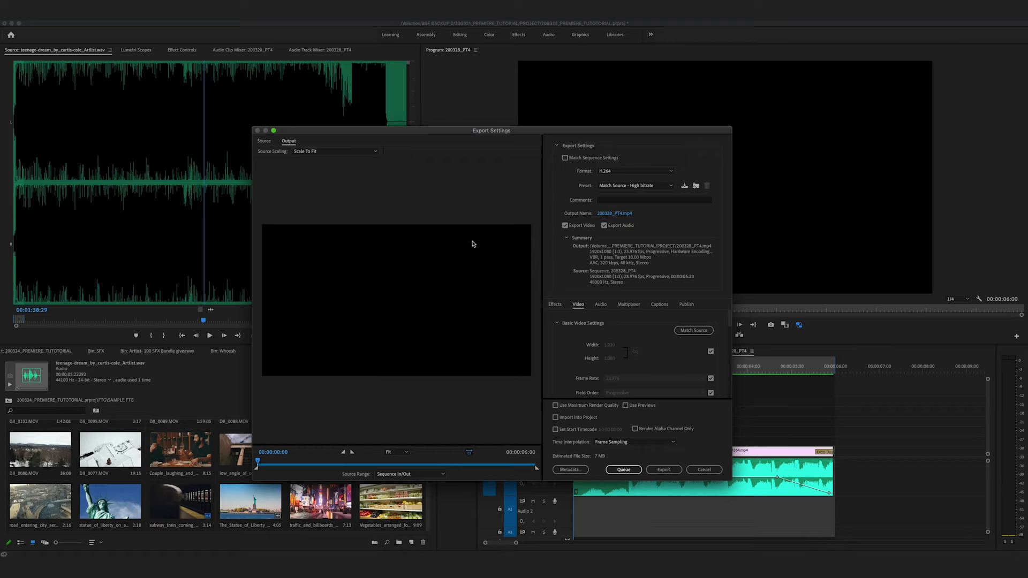
mouse_move(636, 262)
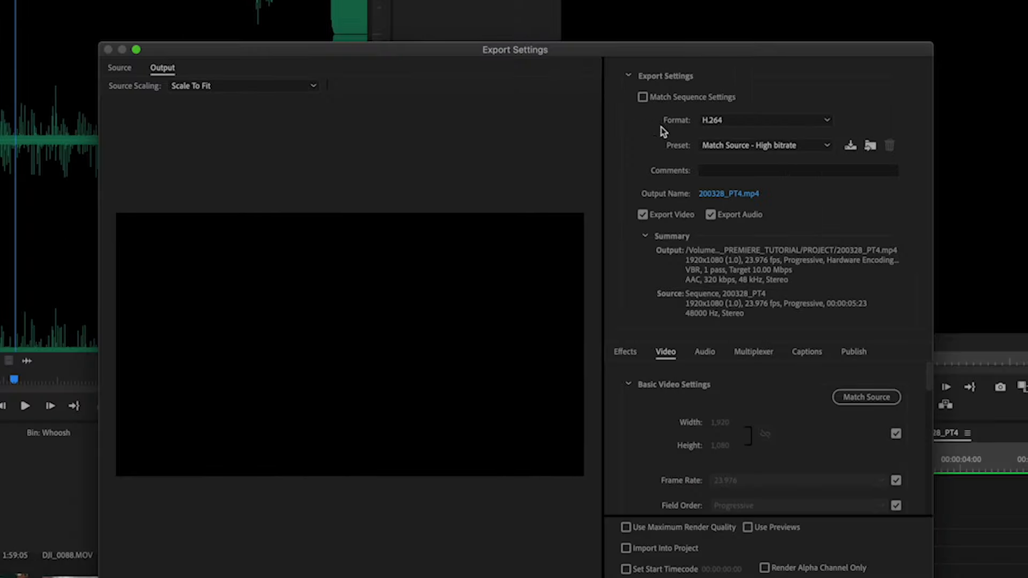
left_click(643, 98)
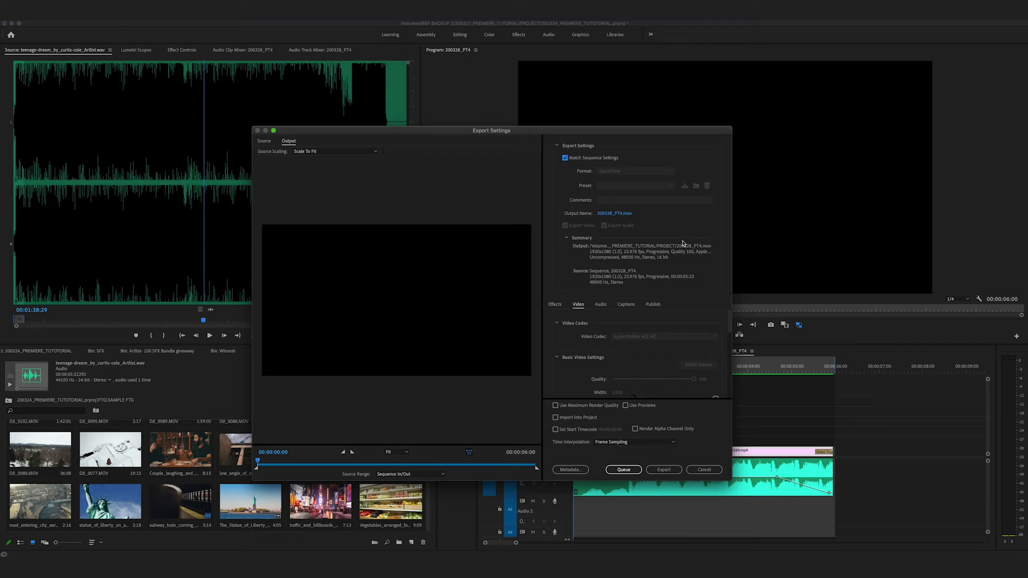
left_click(564, 158)
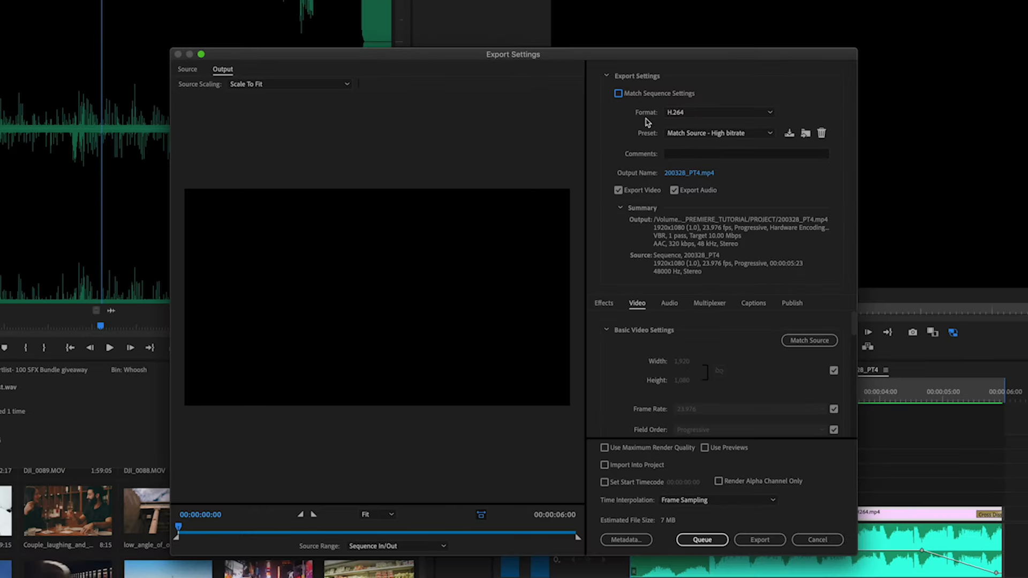
mouse_move(689, 117)
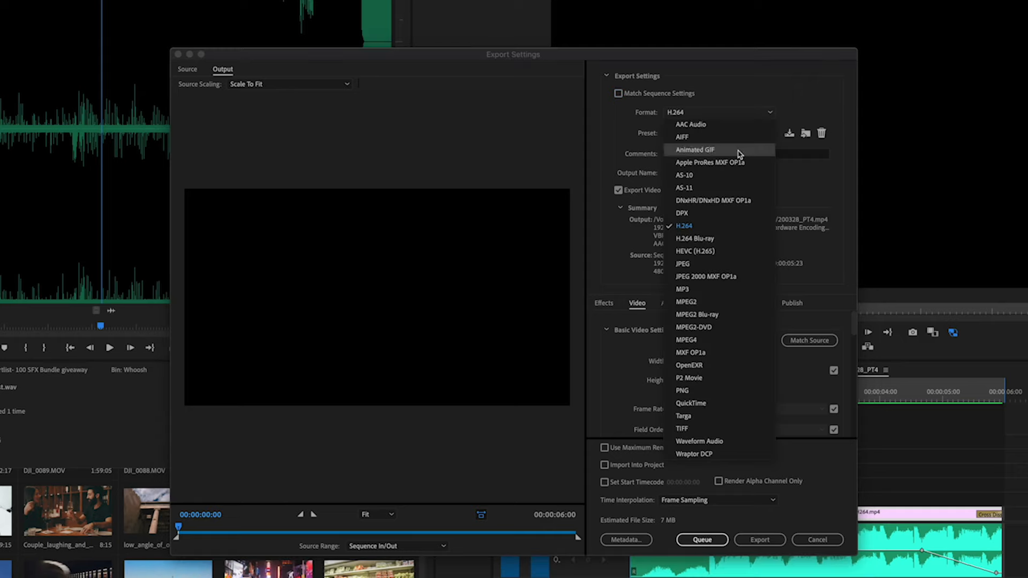
mouse_move(734, 378)
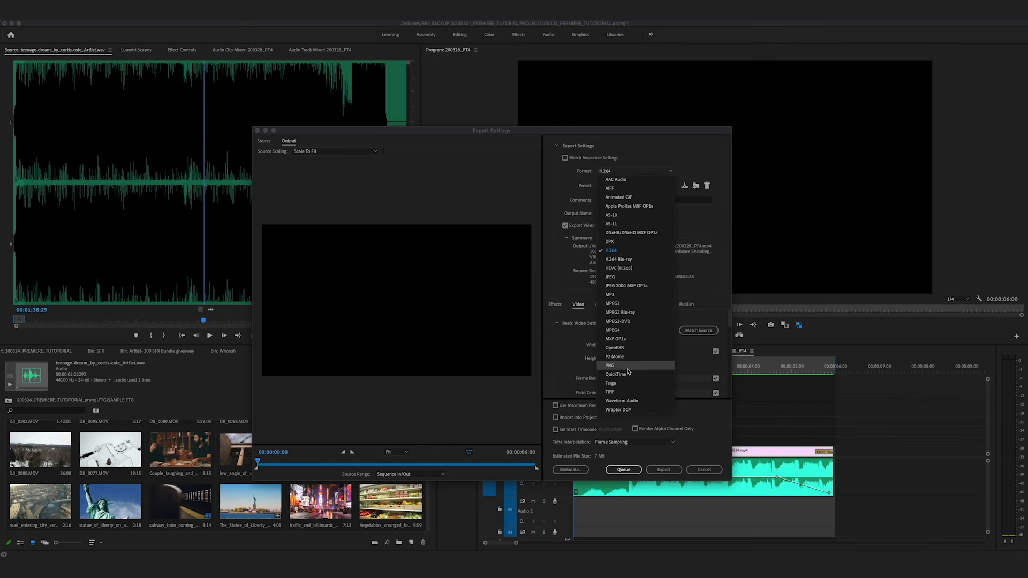
mouse_move(628, 375)
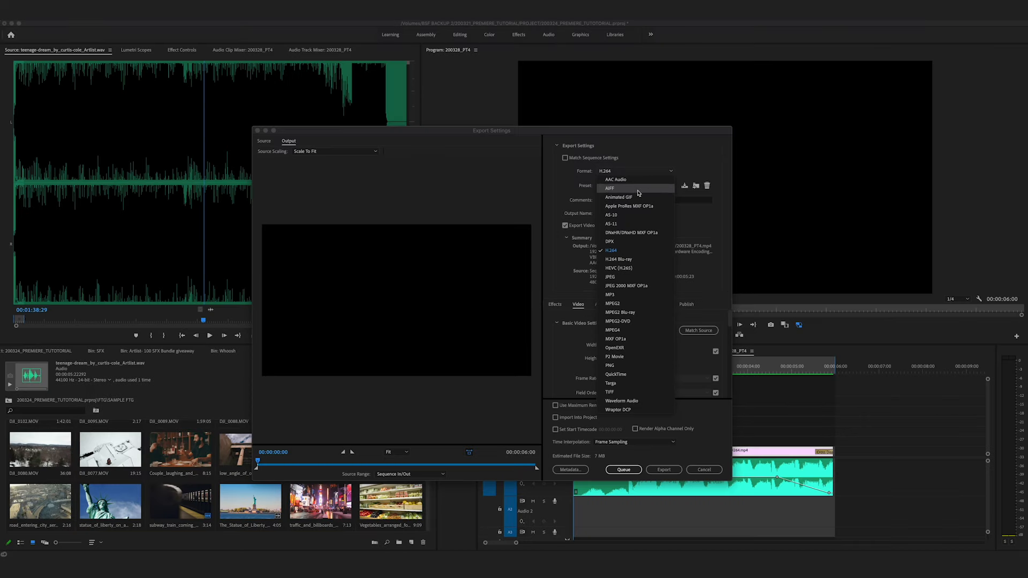
mouse_move(666, 162)
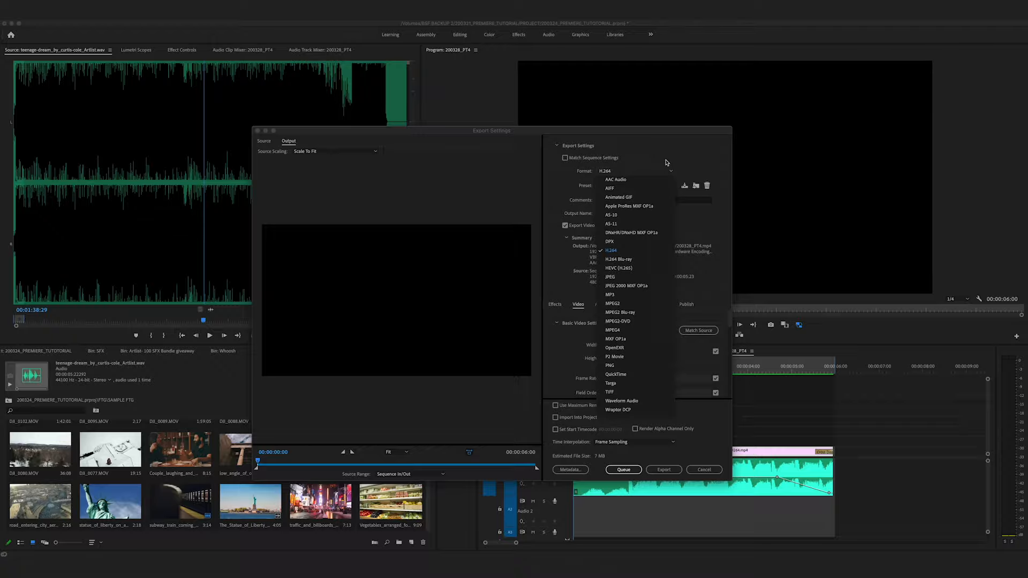
Dismiss the export format list, keeping H.264 selected
left_click(609, 251)
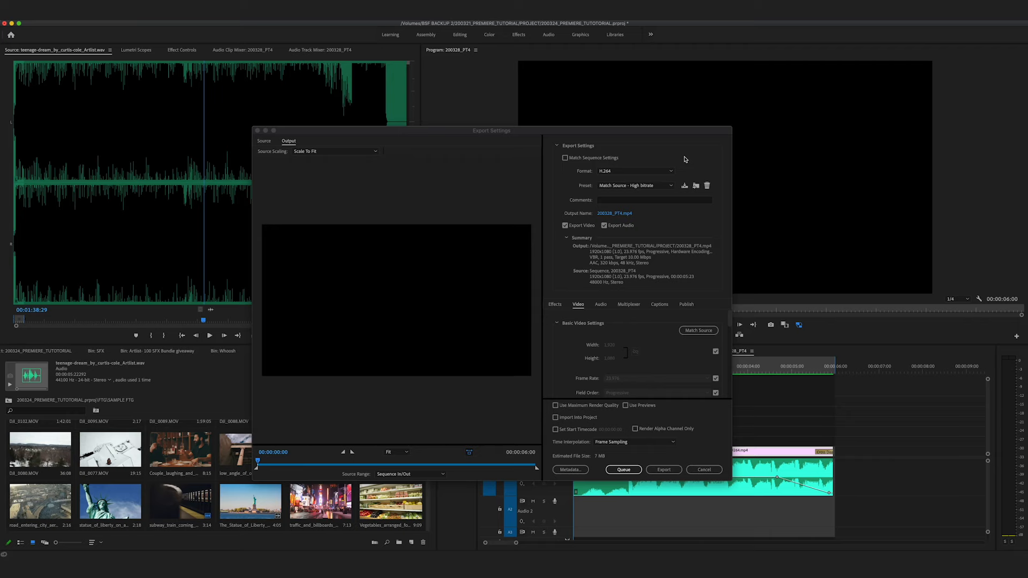
mouse_move(674, 167)
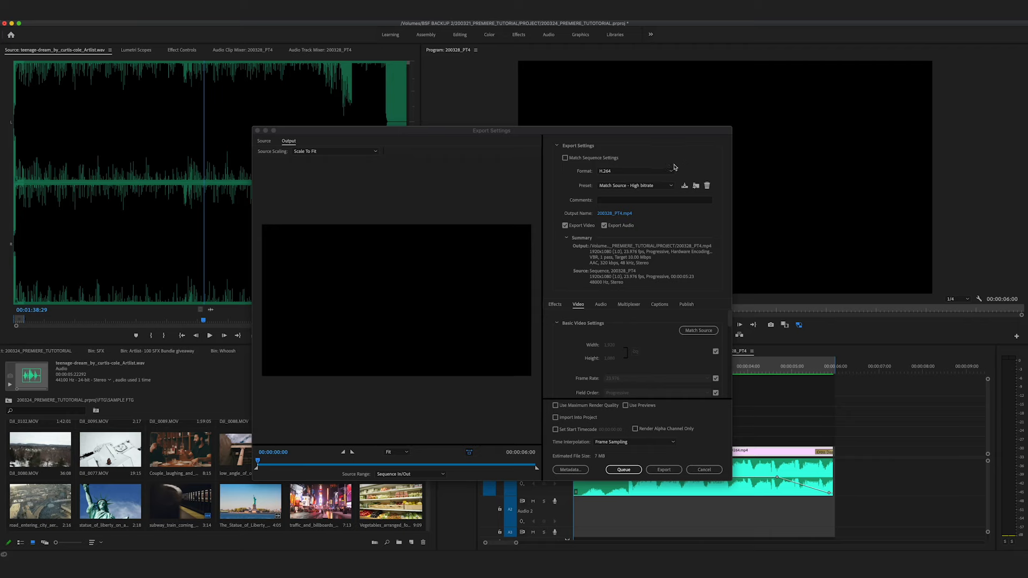
mouse_move(685, 185)
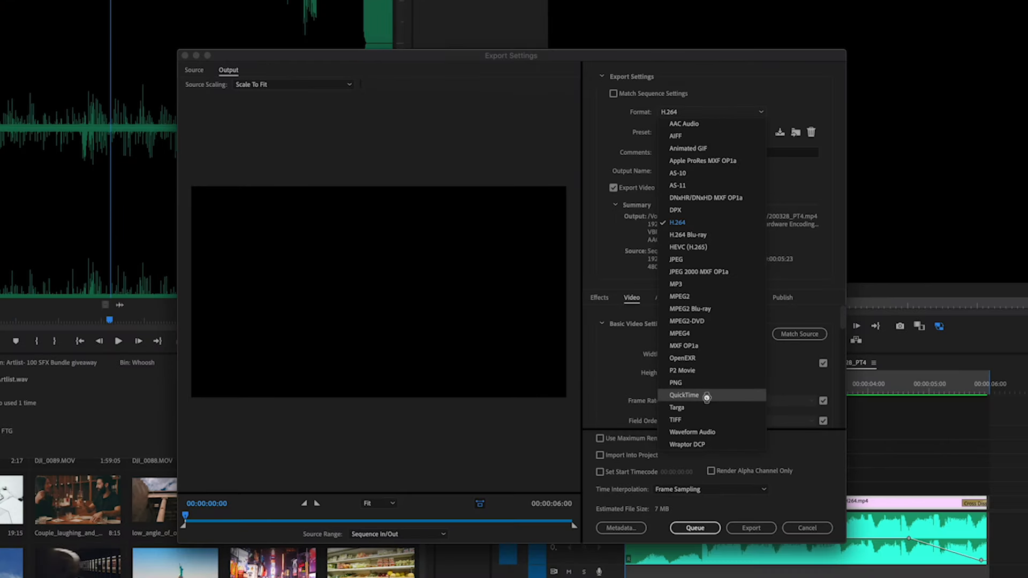
Set the export format to QuickTime with the Apple ProRes 422 HQ preset
left_click(683, 395)
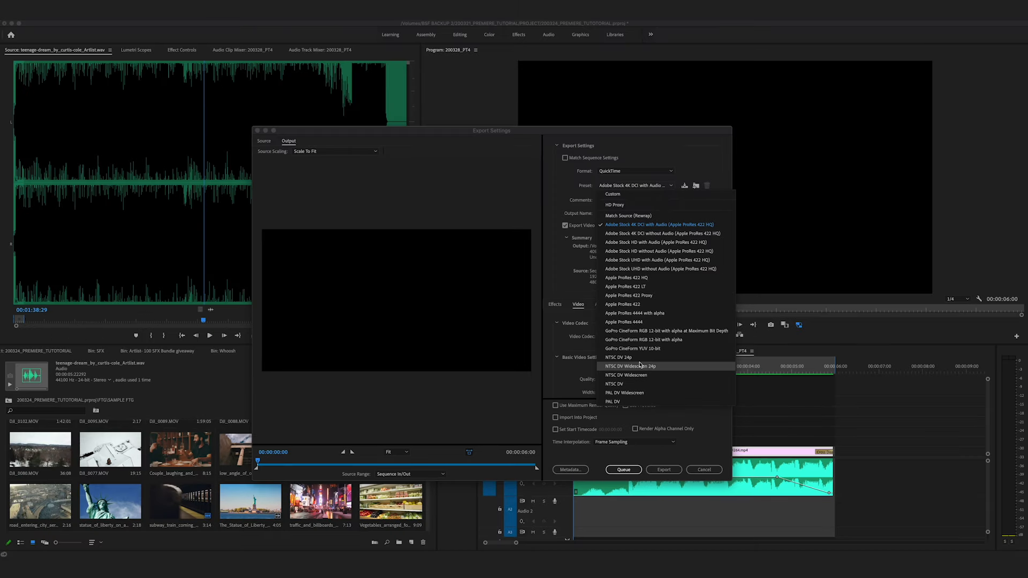
mouse_move(662, 295)
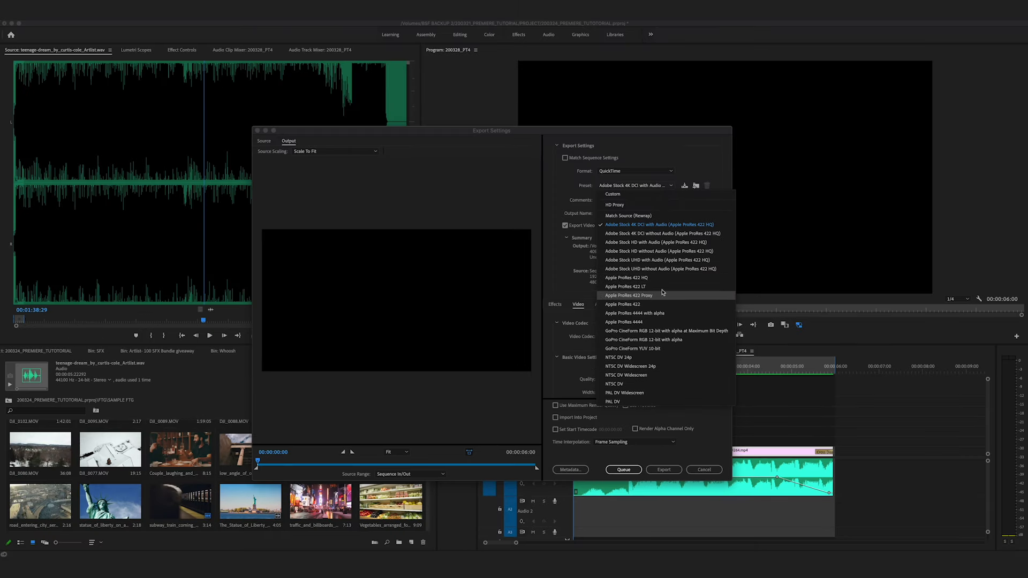
mouse_move(661, 278)
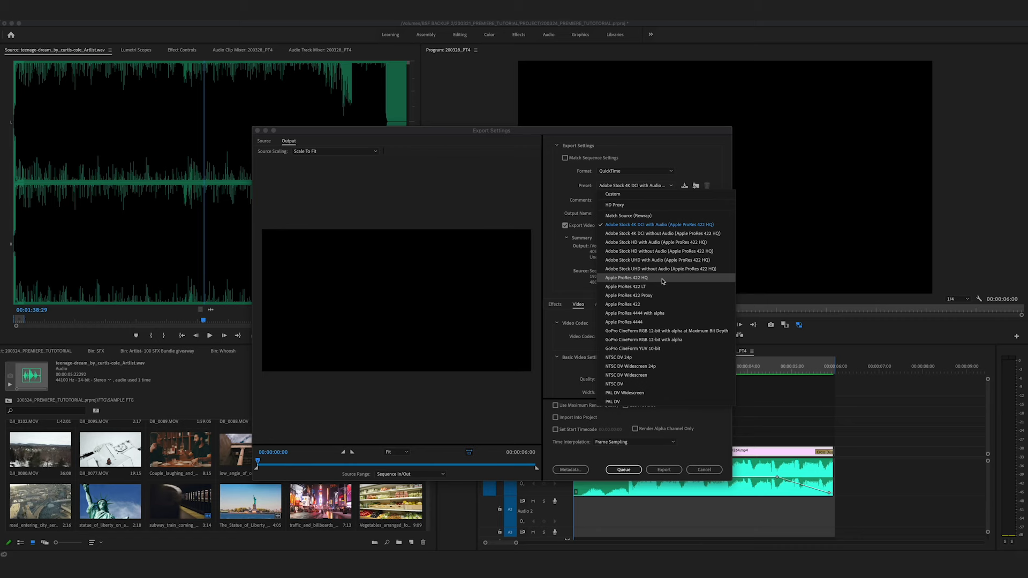
left_click(626, 277)
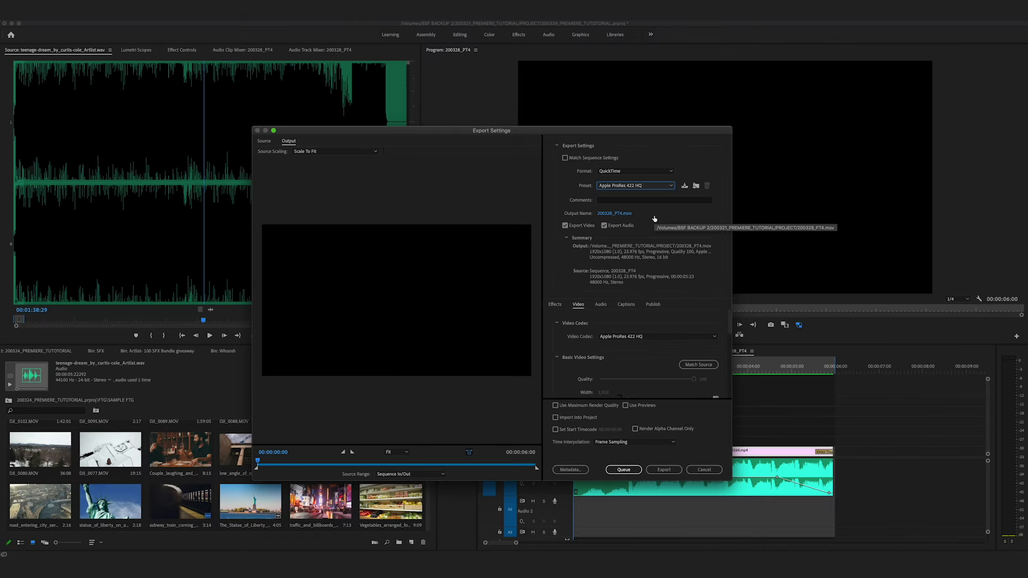
mouse_move(646, 217)
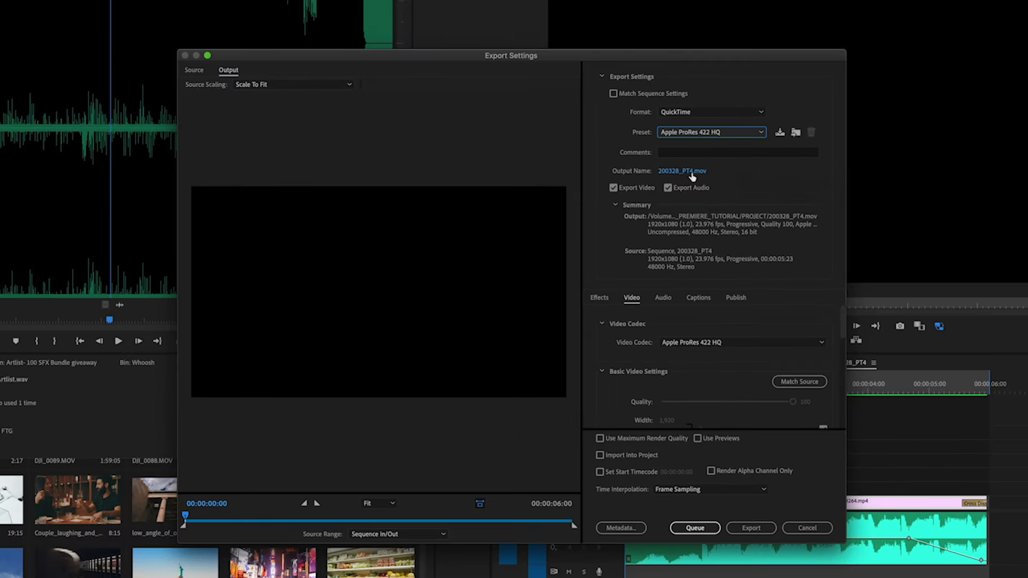
Point the 200328_PT4.mov export destination to the EXPORT folder of 200321_PREMIERE_TUTORIAL
left_click(682, 171)
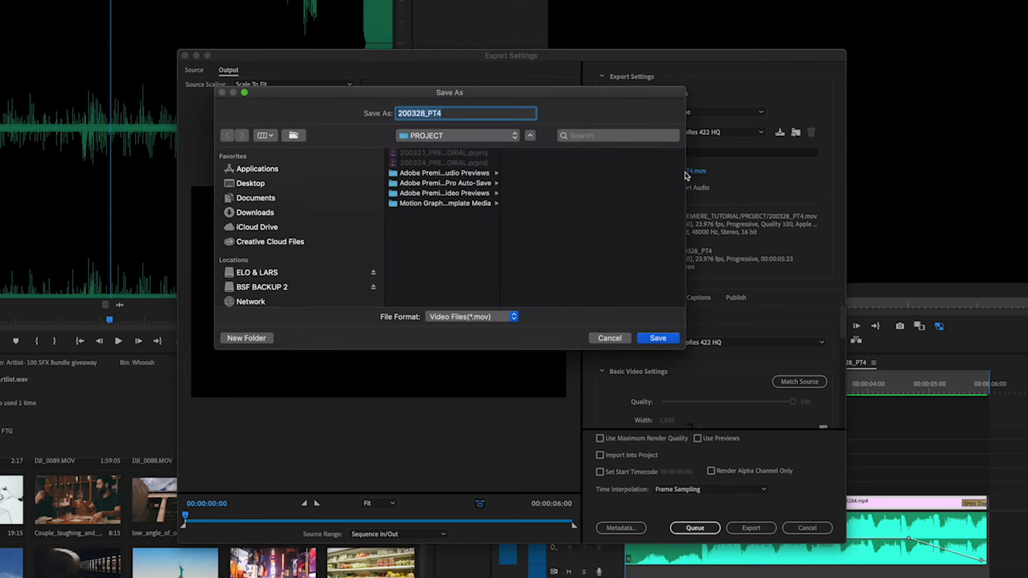
mouse_move(573, 209)
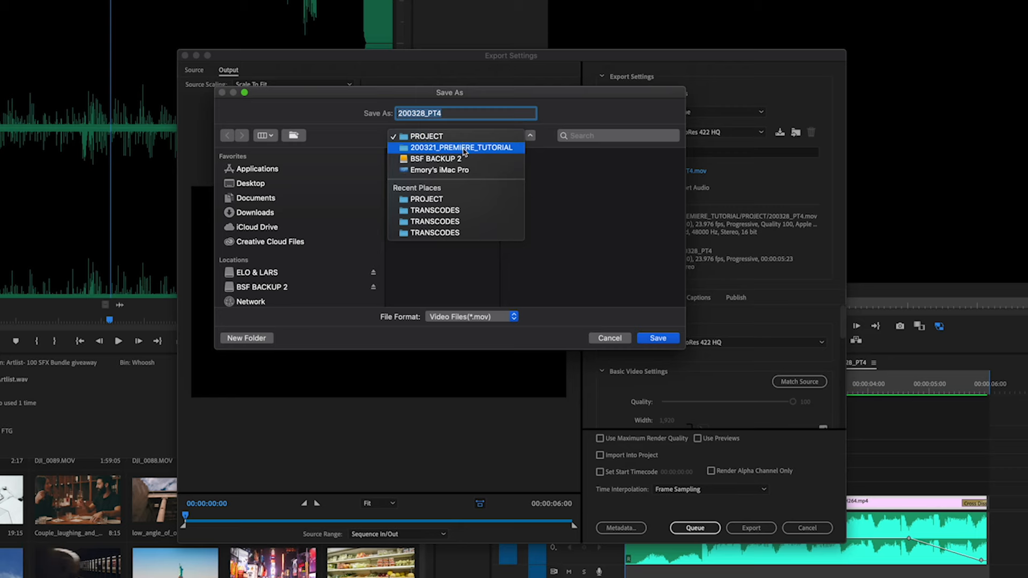
left_click(460, 148)
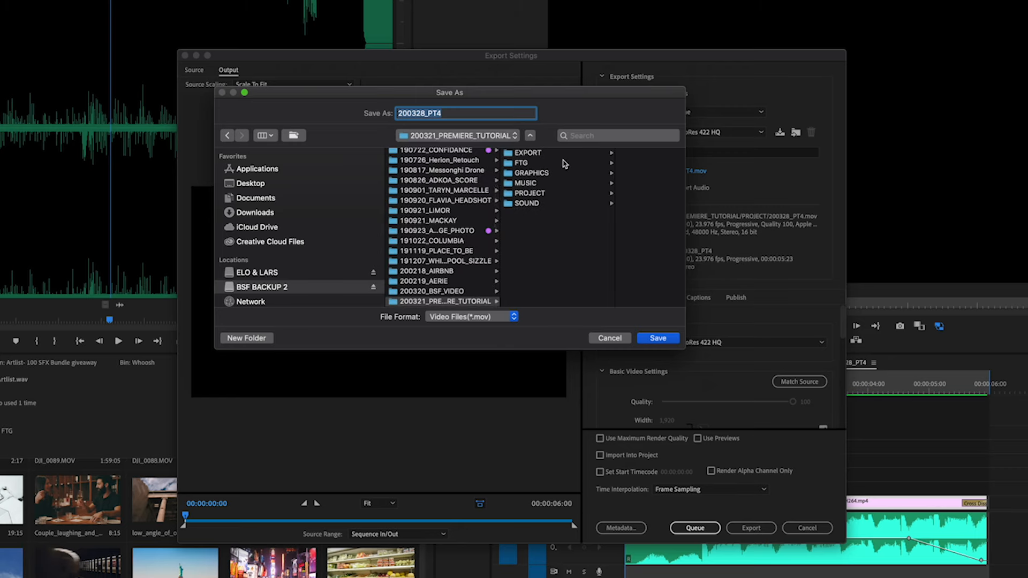
left_click(527, 153)
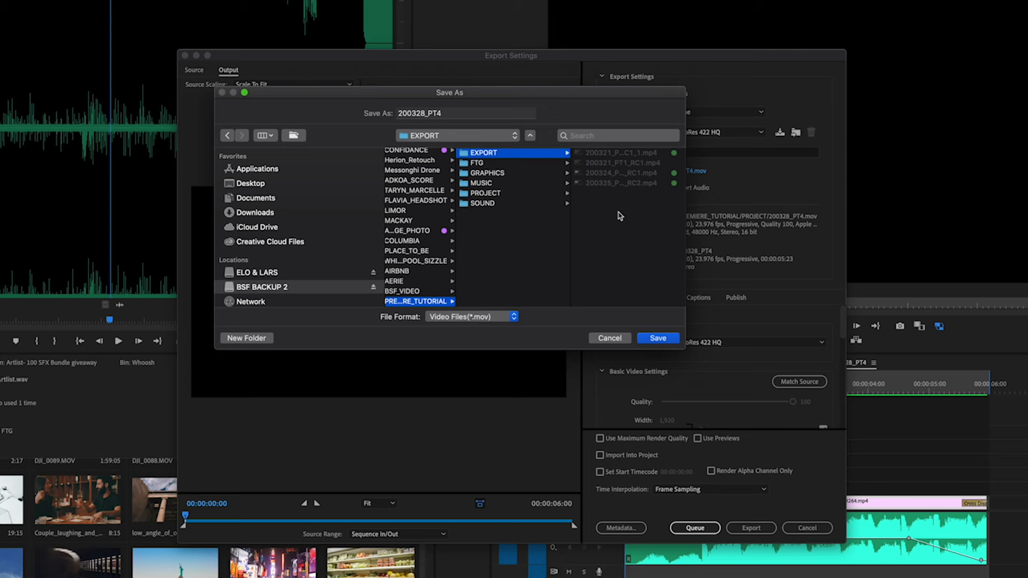
left_click(657, 337)
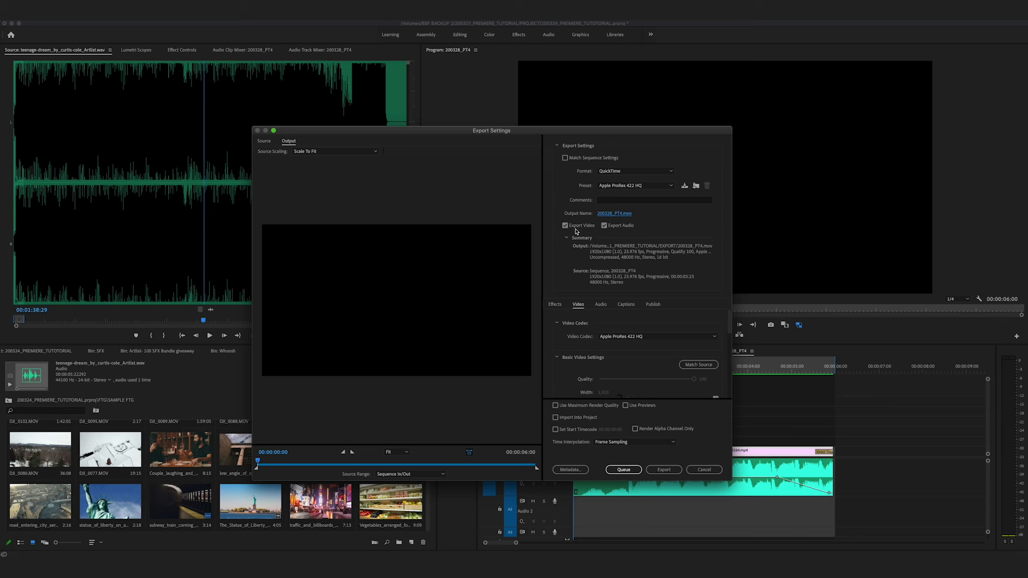
mouse_move(682, 238)
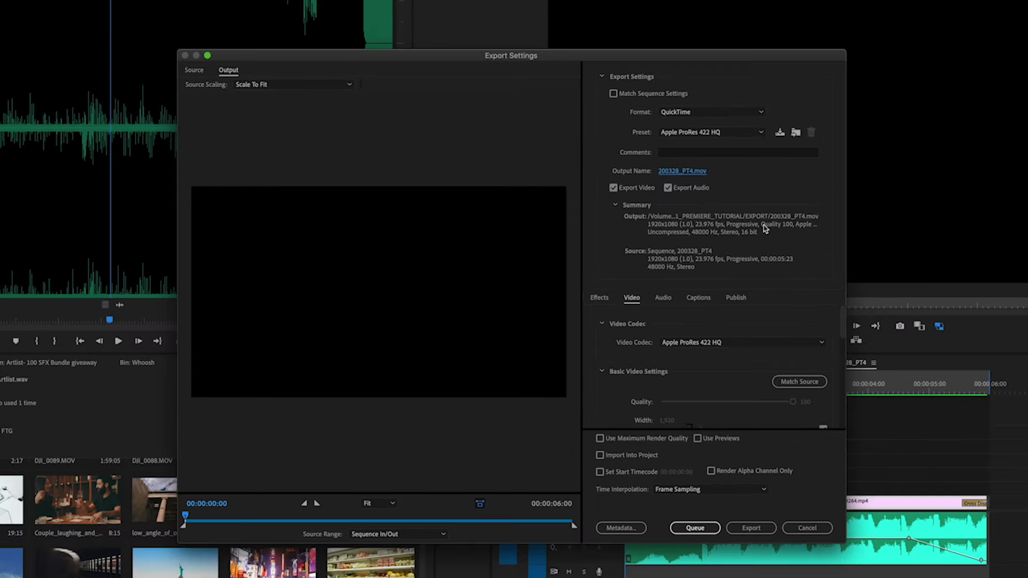
mouse_move(788, 238)
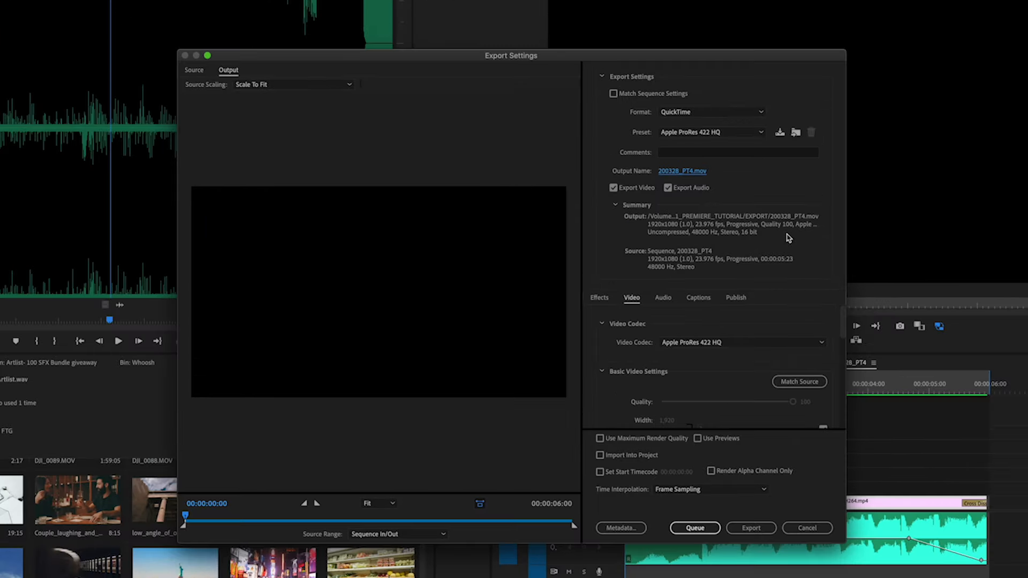
mouse_move(755, 232)
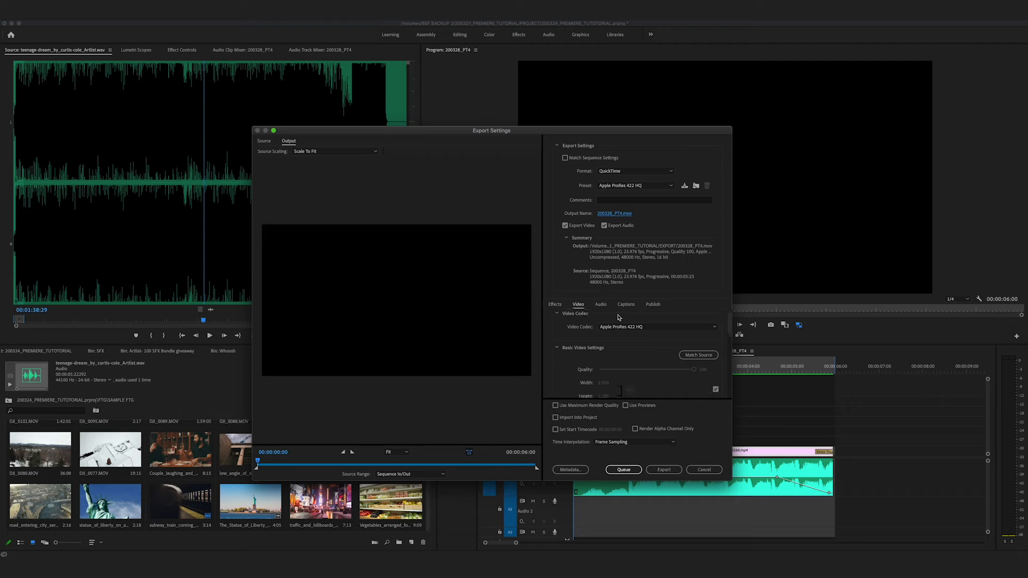
mouse_move(679, 322)
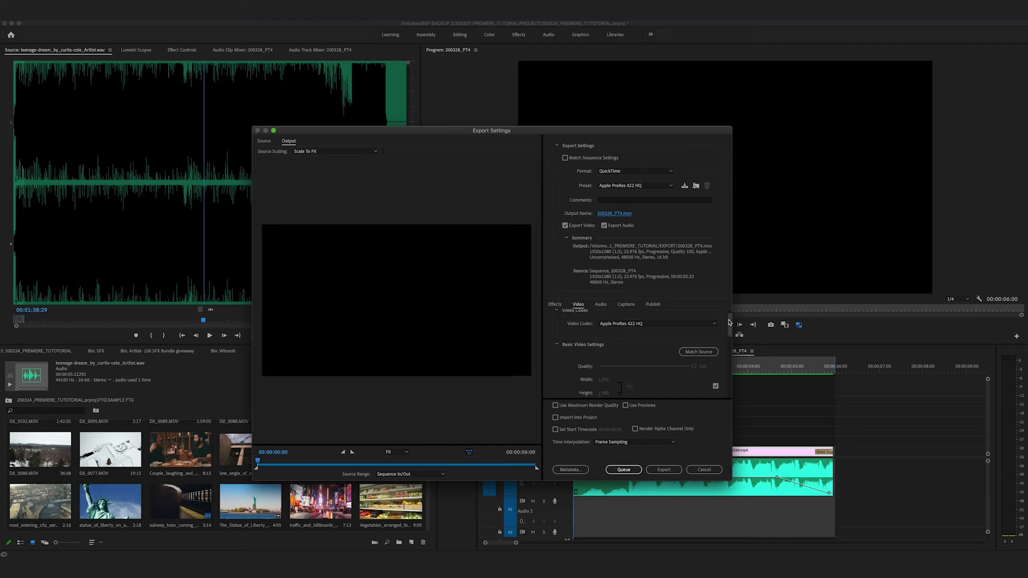
left_click(557, 309)
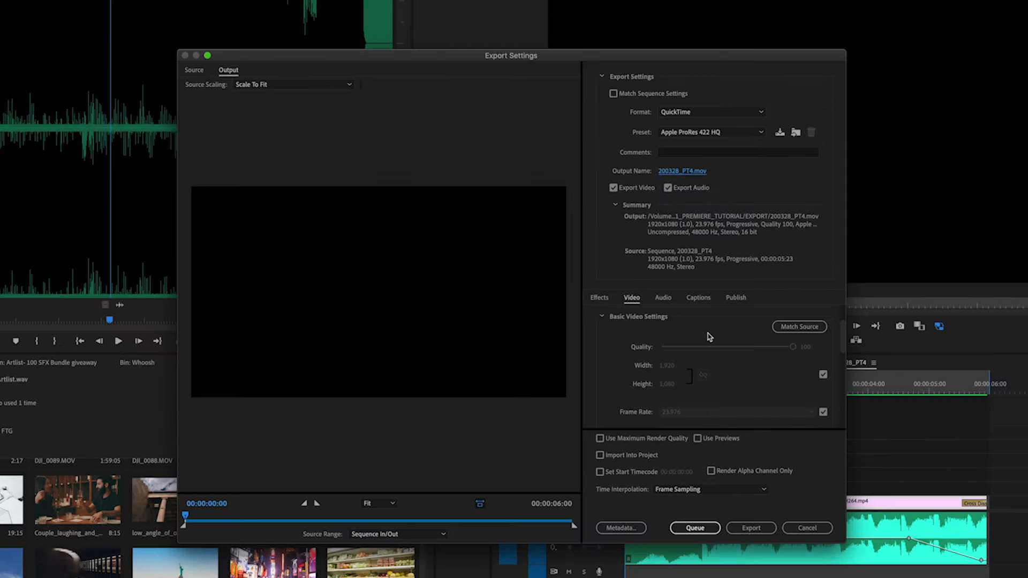
mouse_move(852, 353)
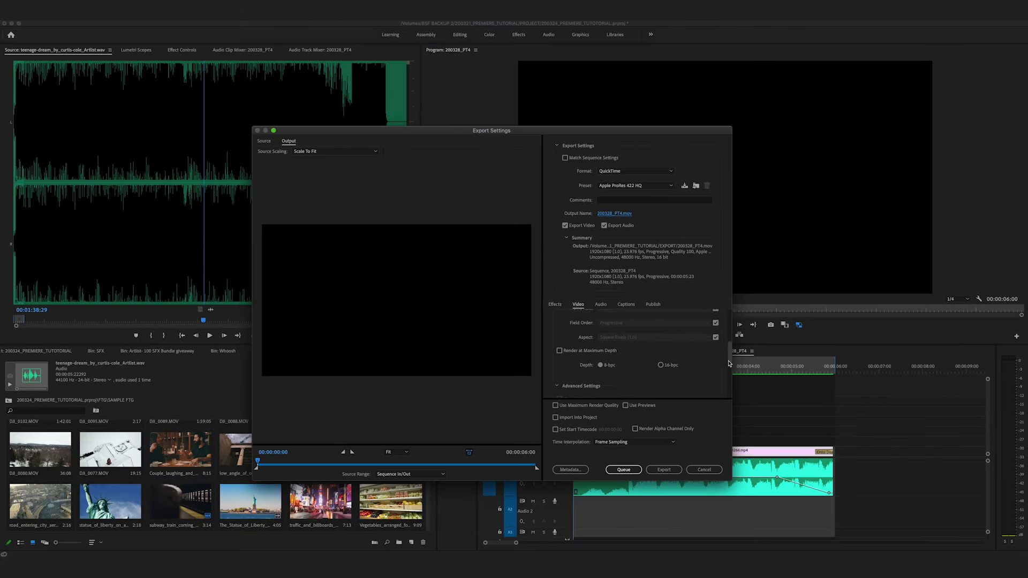
scroll("down", 3)
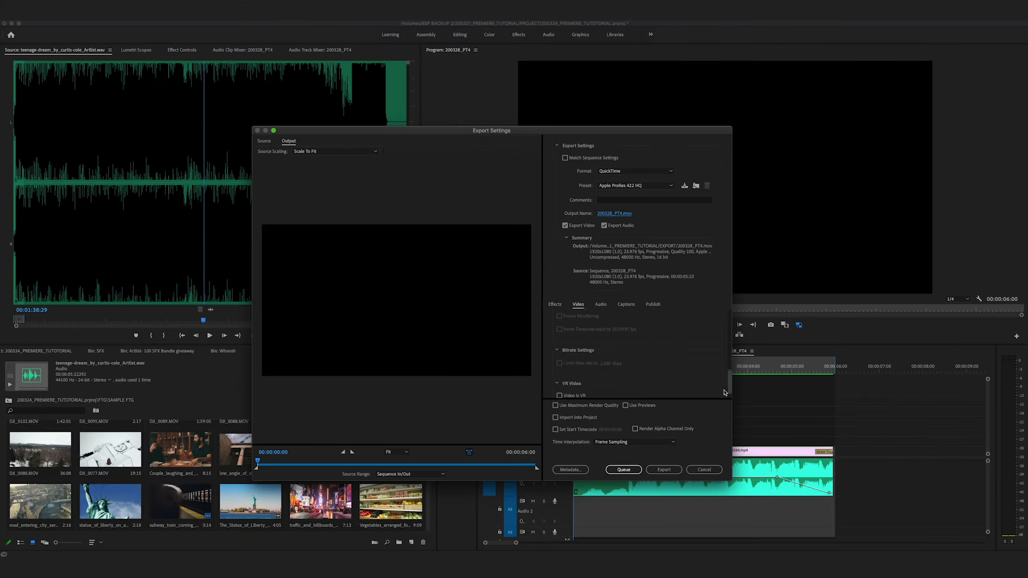
Raise the export's audio sample size from 16 bit to 24 bit
left_click(599, 305)
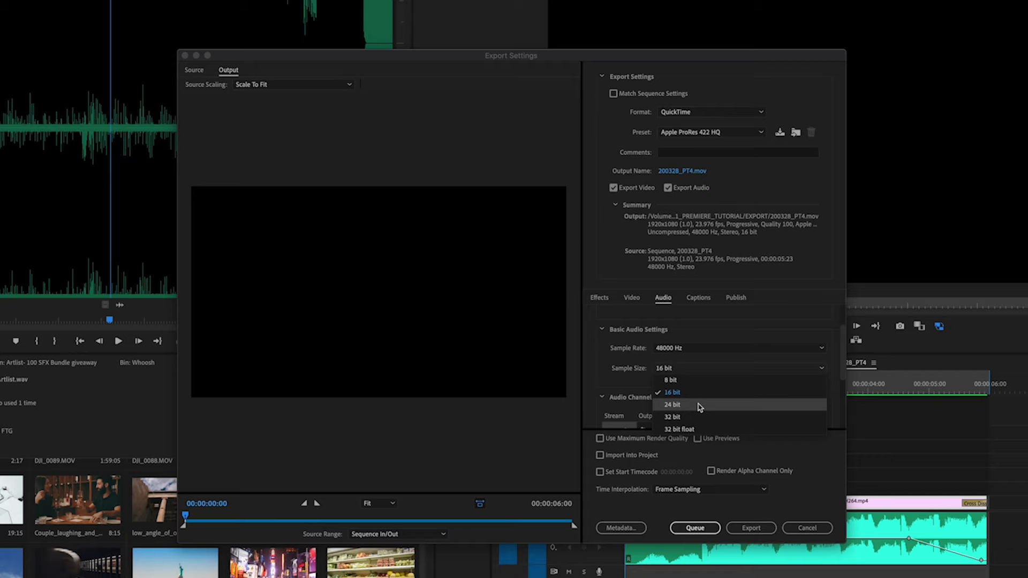
left_click(673, 405)
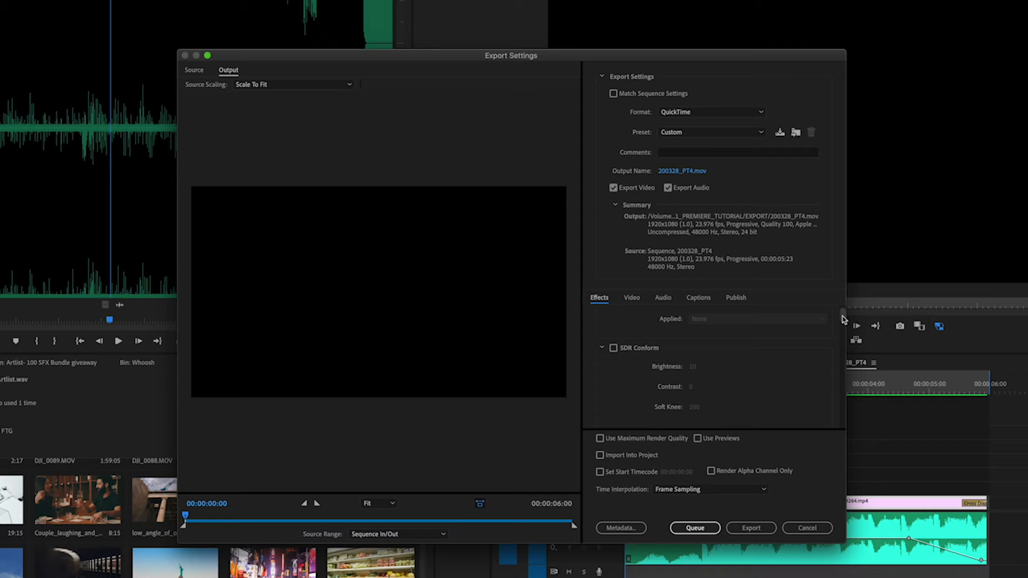
scroll("down", 3)
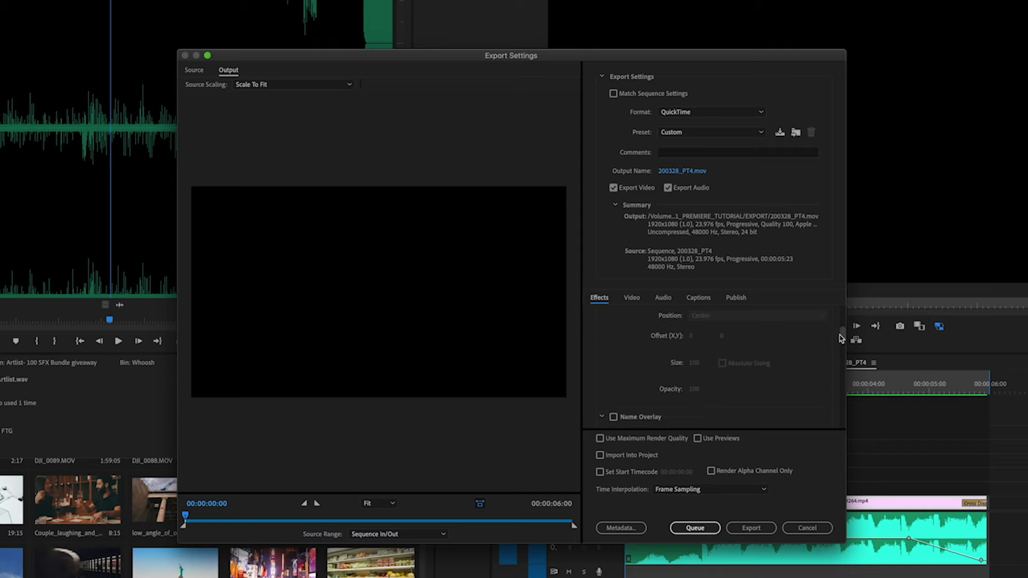
scroll("down", 3)
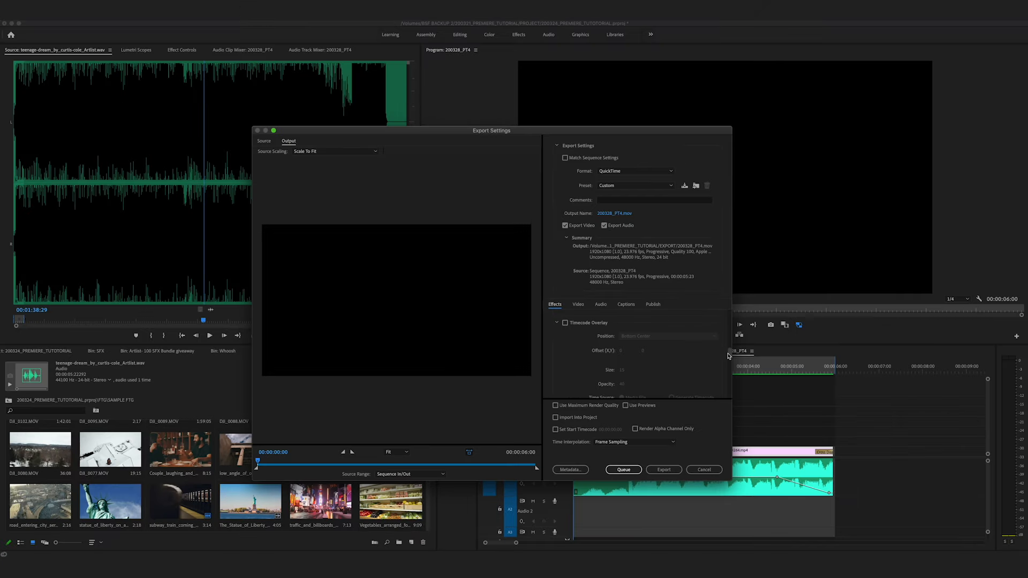
left_click(566, 323)
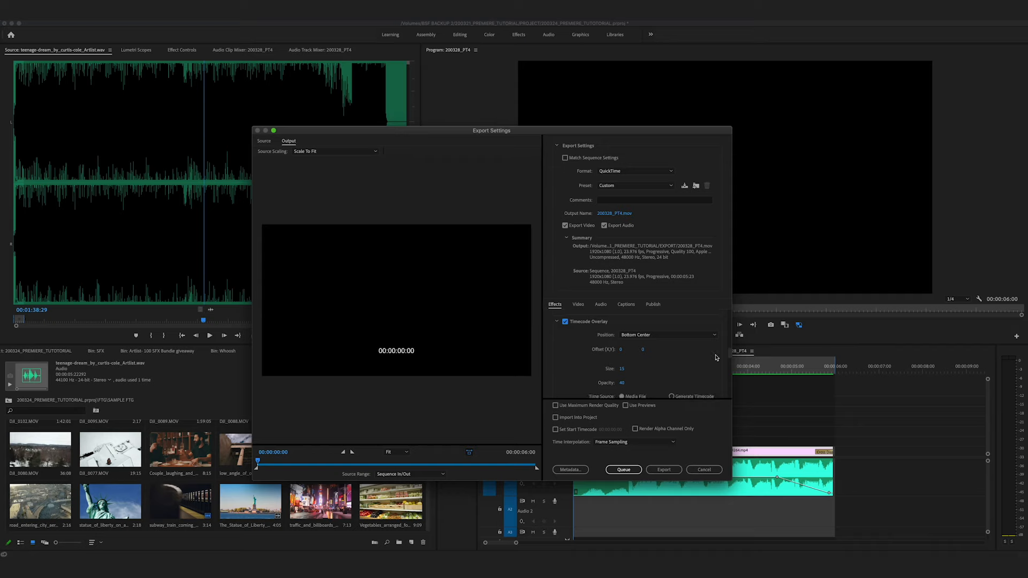
left_click(565, 322)
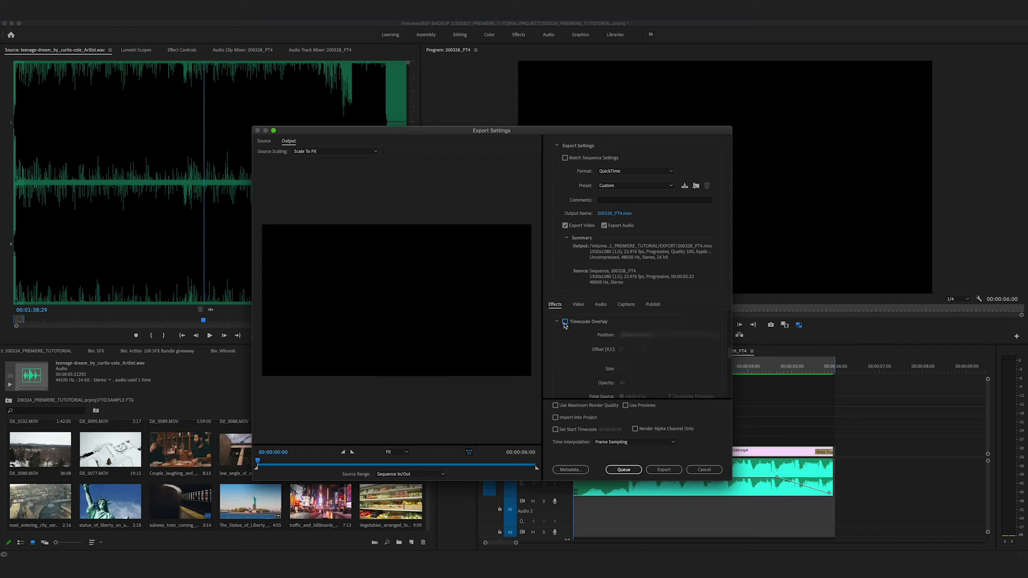
left_click(564, 322)
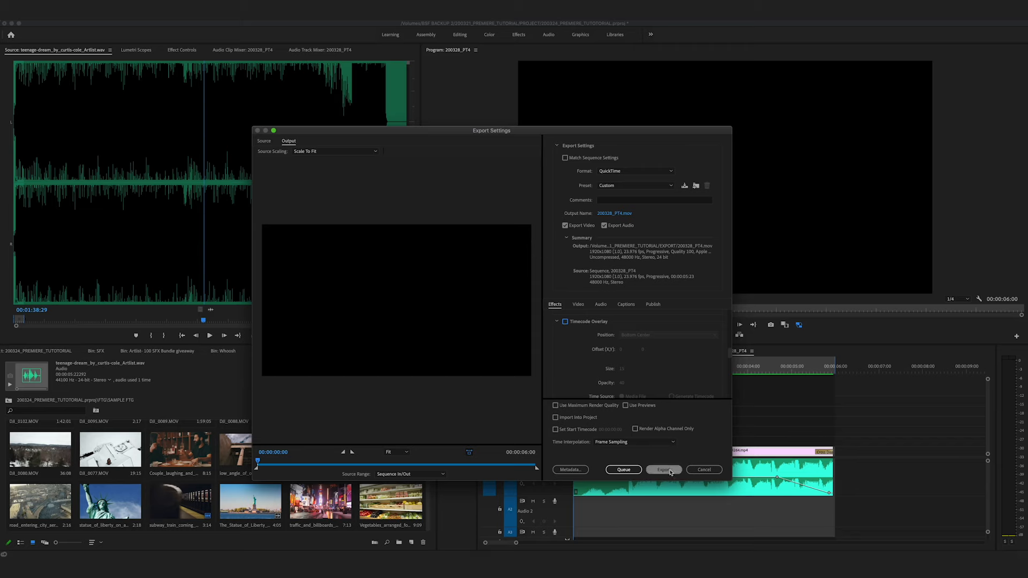
Render the ProRes 422 HQ .mov export into the EXPORT folder
left_click(664, 469)
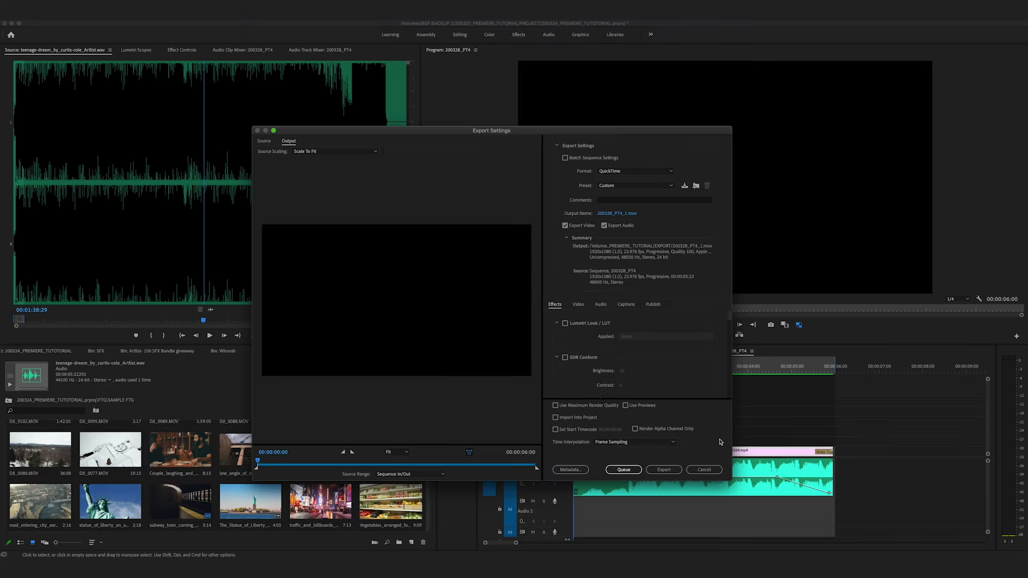
Switch the export format to H.264 and save 200328_PT4_1.mp4 into the EXPORT folder
left_click(635, 171)
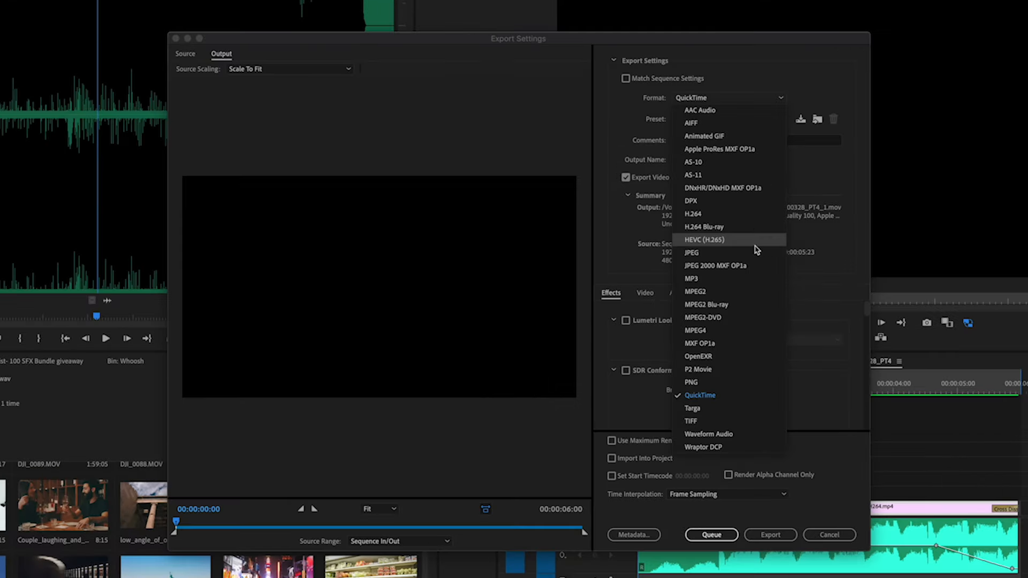
left_click(693, 214)
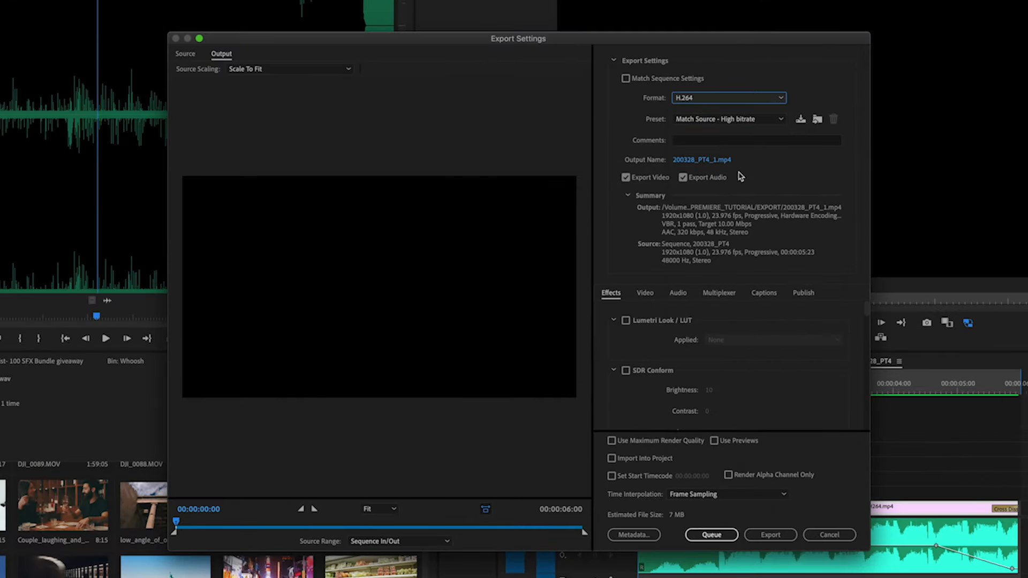
mouse_move(726, 131)
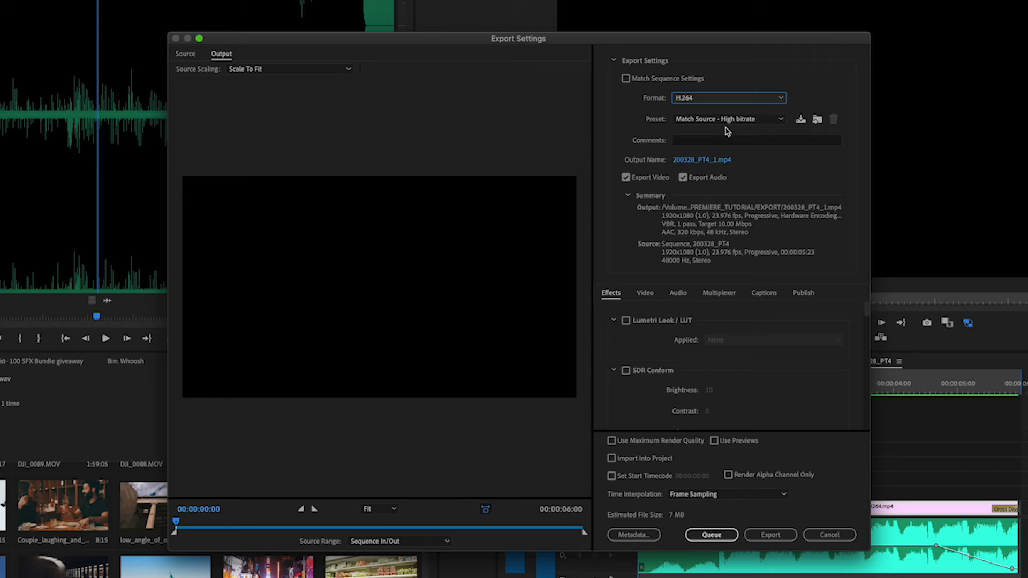
mouse_move(714, 167)
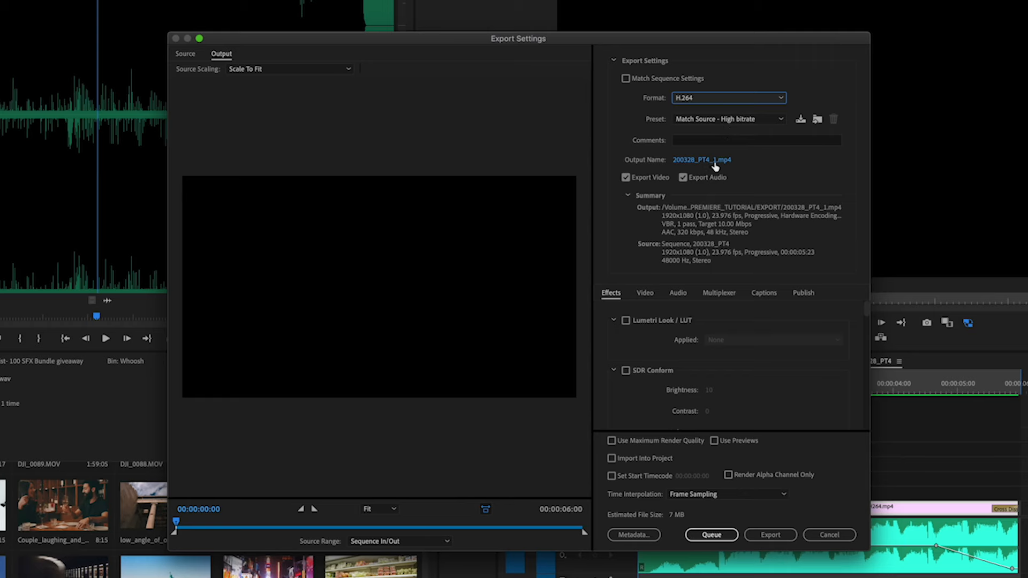
left_click(701, 159)
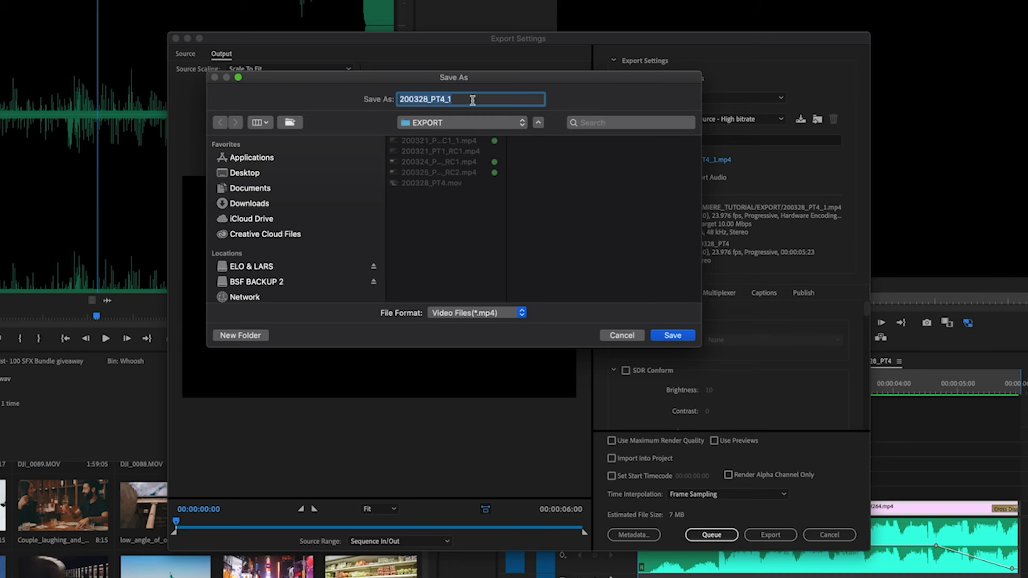
left_click(671, 335)
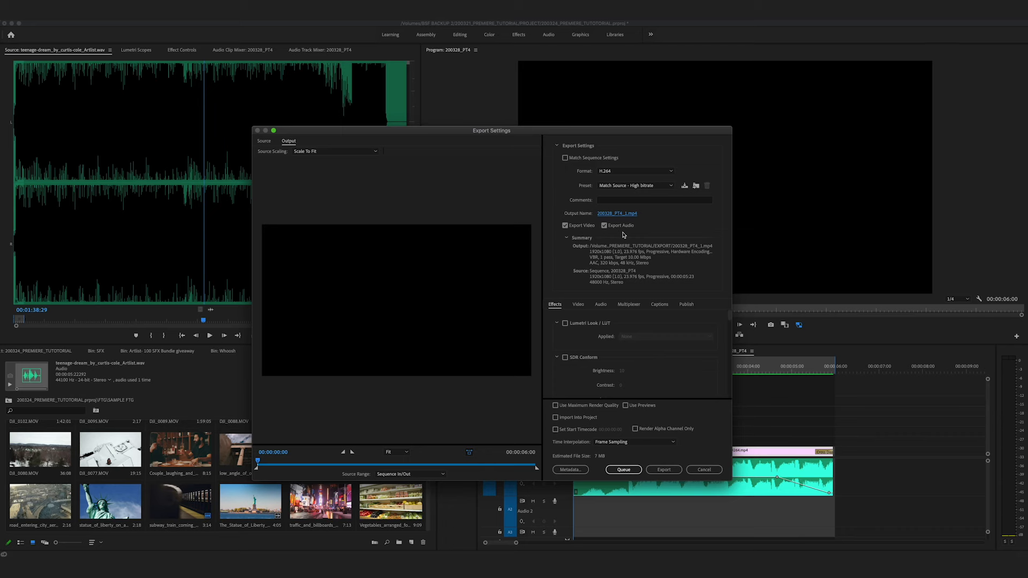
mouse_move(577, 307)
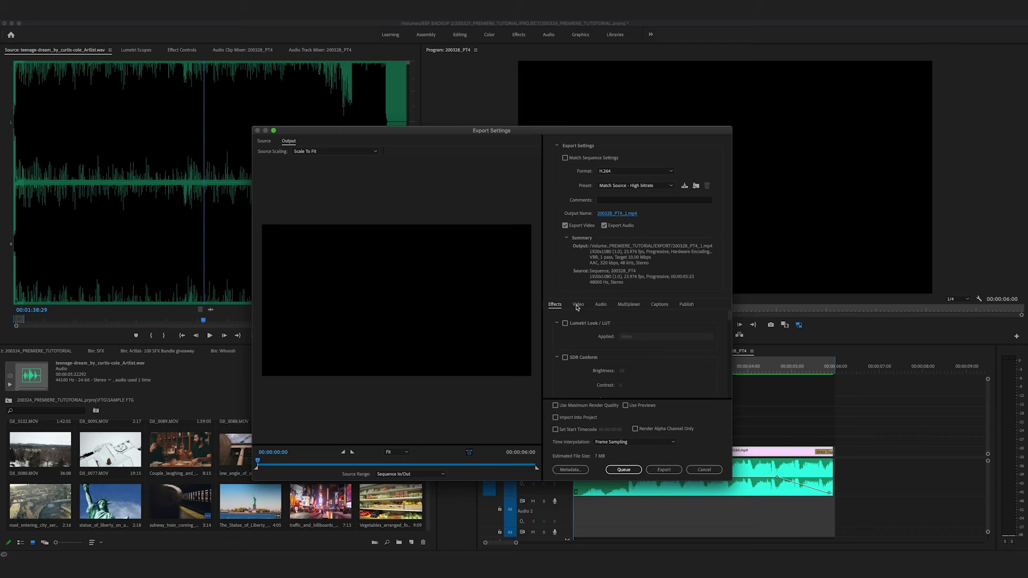
Switch the H.264 video encoding performance to Software Encoding
left_click(577, 303)
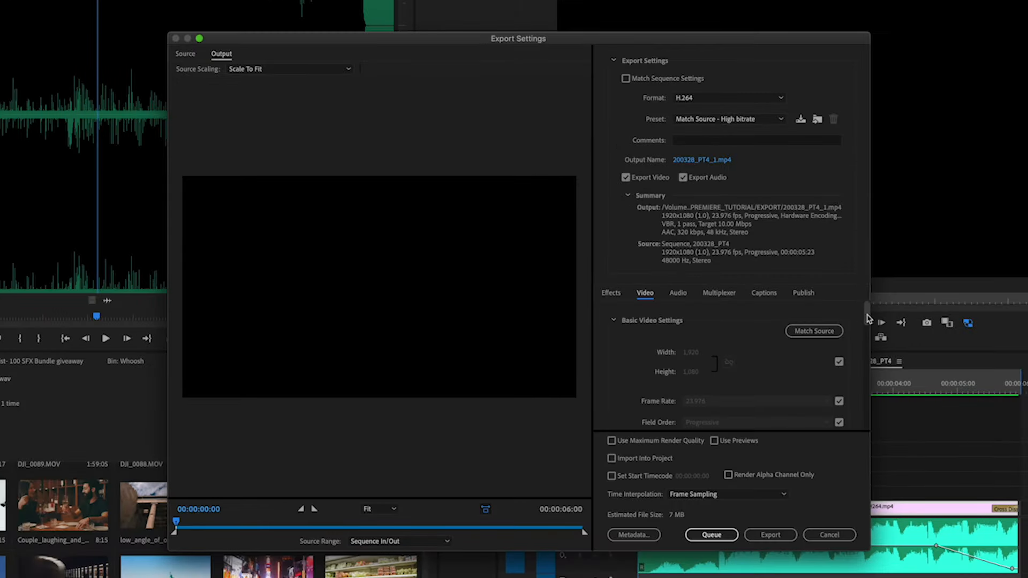
scroll("down", 3)
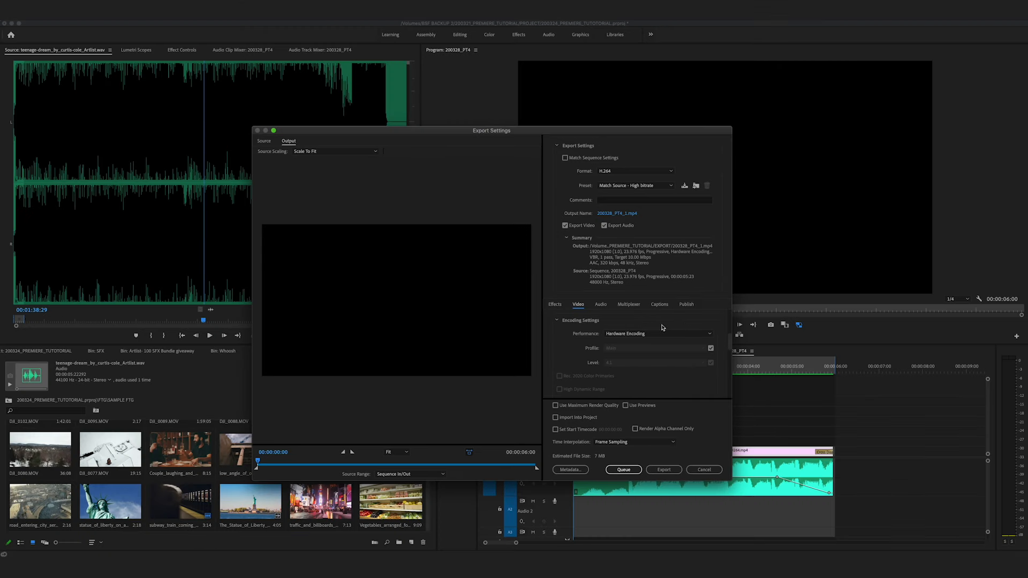
left_click(557, 320)
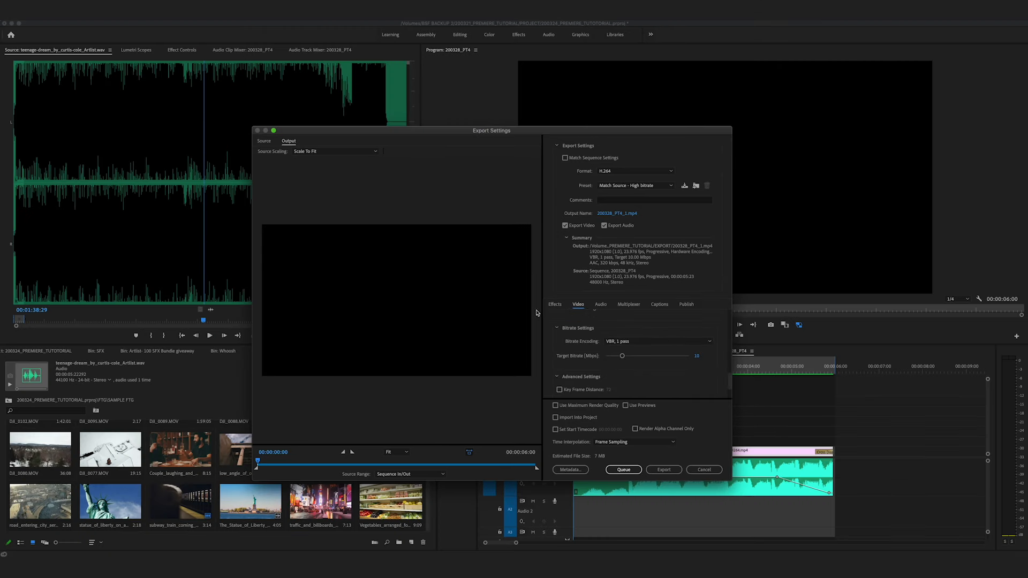
mouse_move(574, 337)
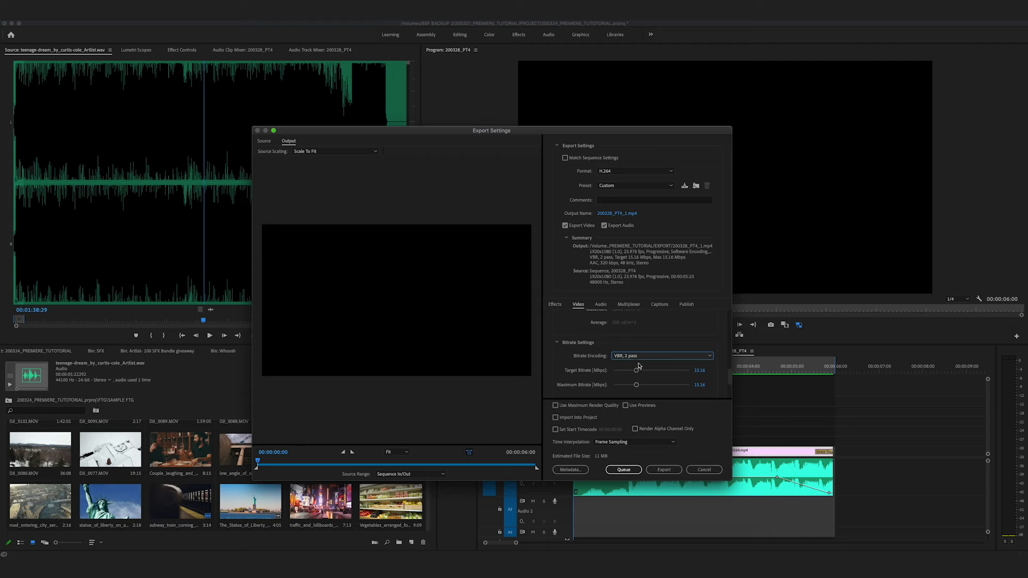
mouse_move(609, 306)
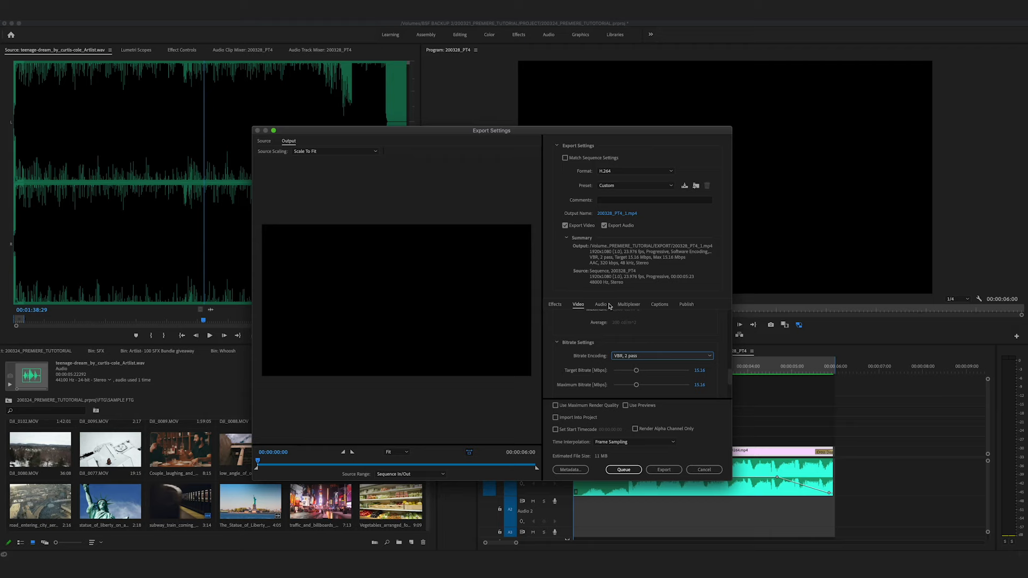
Check the stereo high-quality 320 kbps audio settings and start the H.264 export
left_click(600, 303)
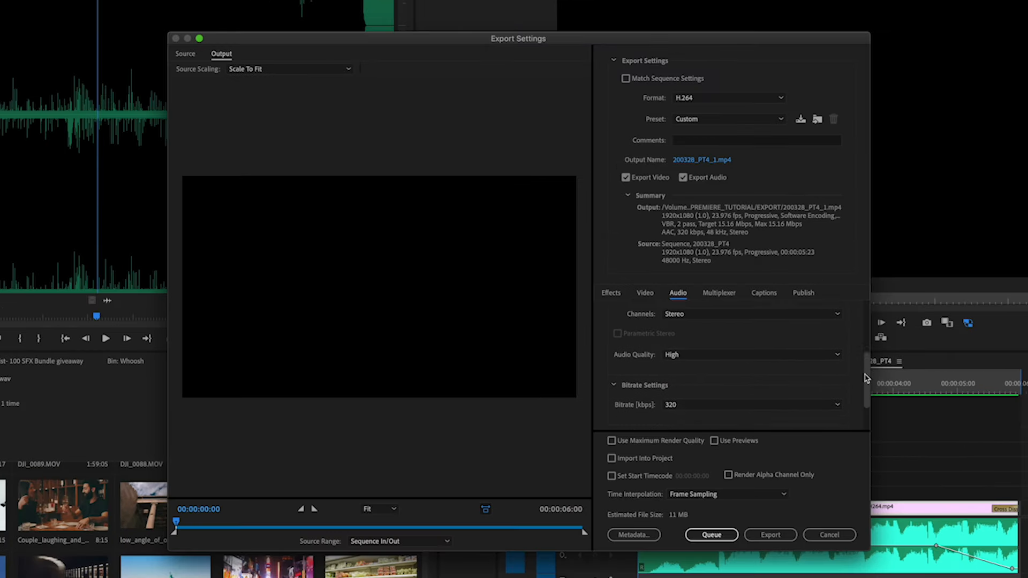
scroll("down", 3)
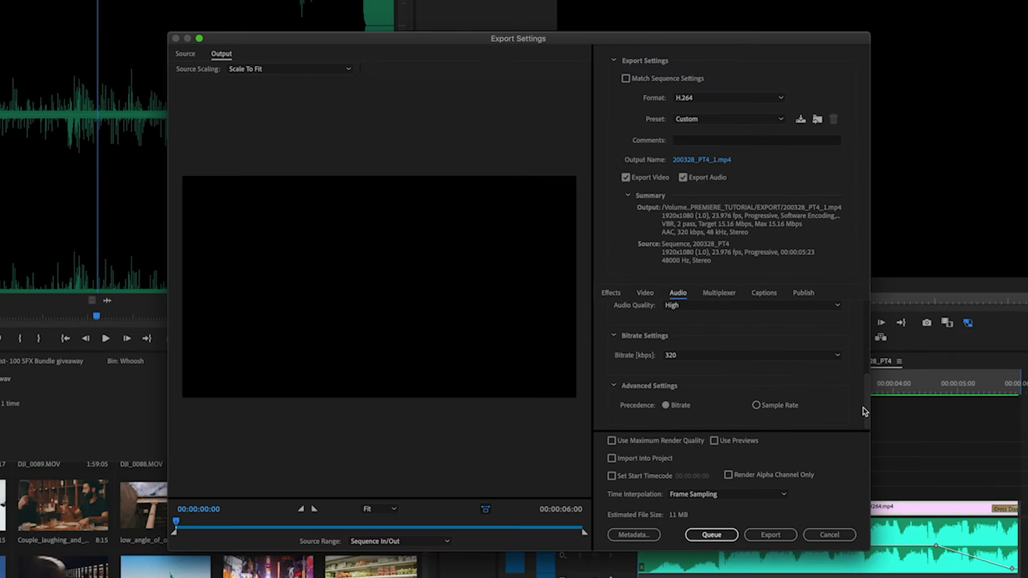
mouse_move(781, 392)
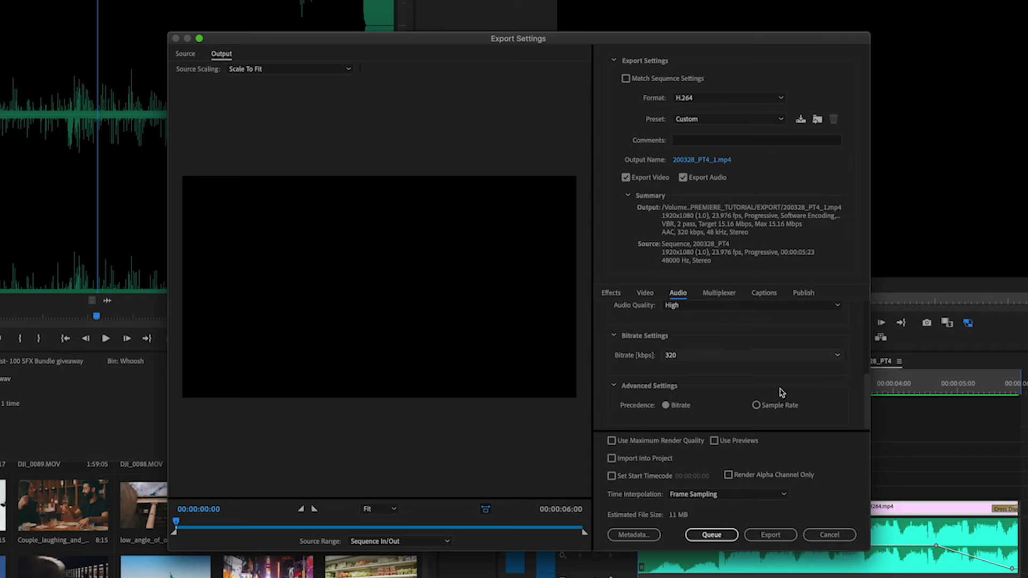
left_click(770, 535)
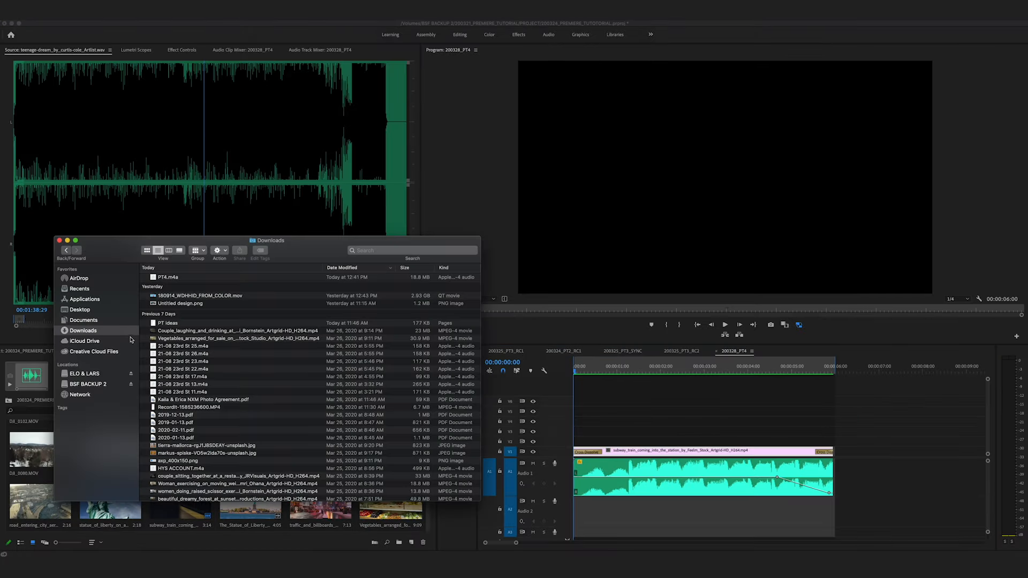
Show the EXPORT folder in Finder sorted by Date Modified, newest exports first
left_click(87, 383)
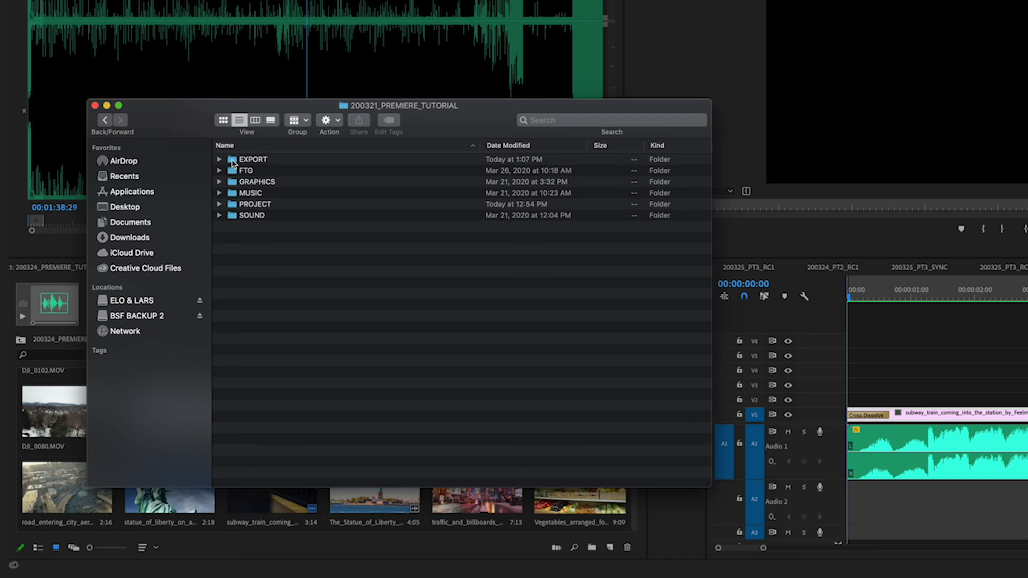
double_click(251, 159)
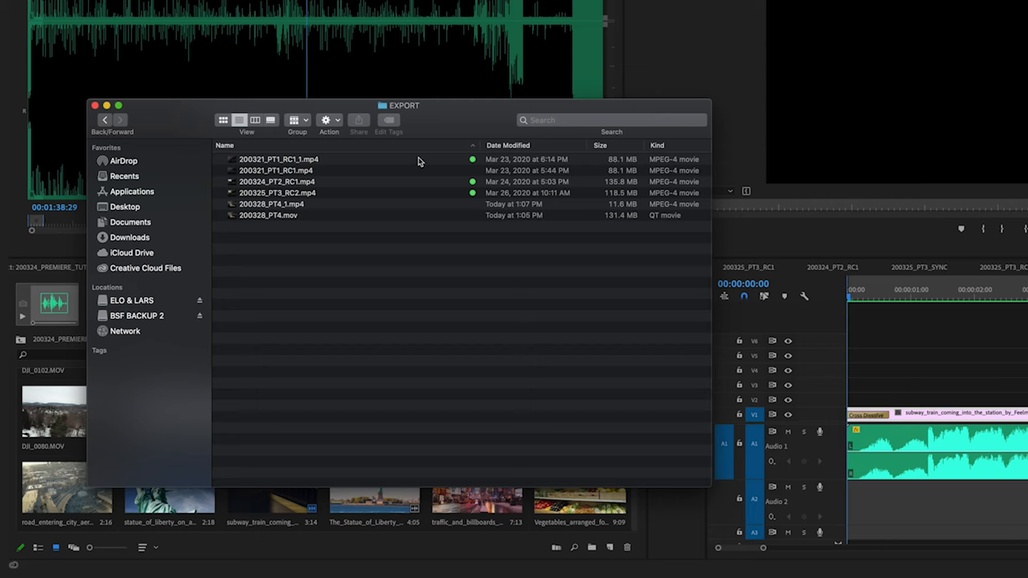
left_click(507, 145)
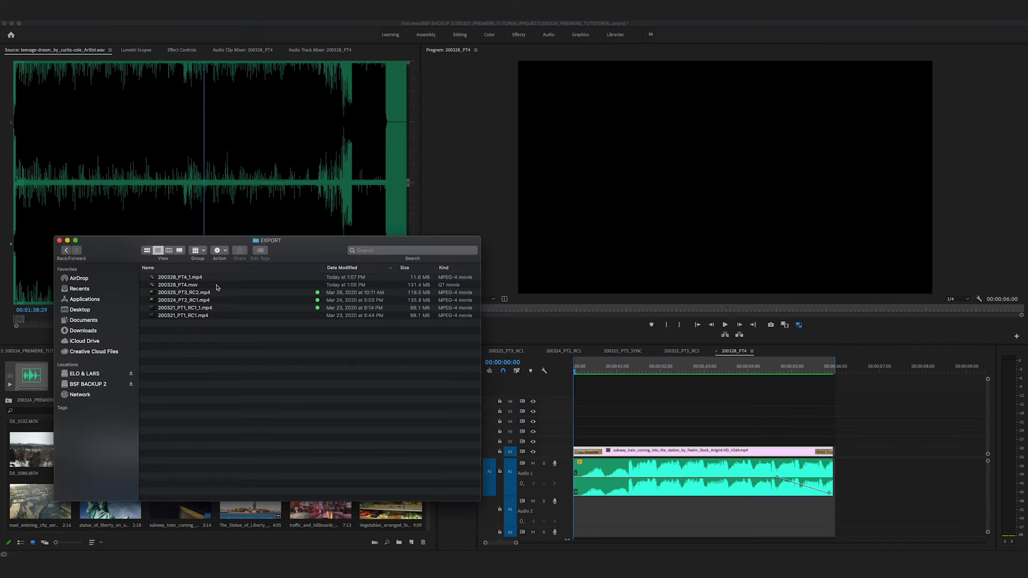
double_click(179, 285)
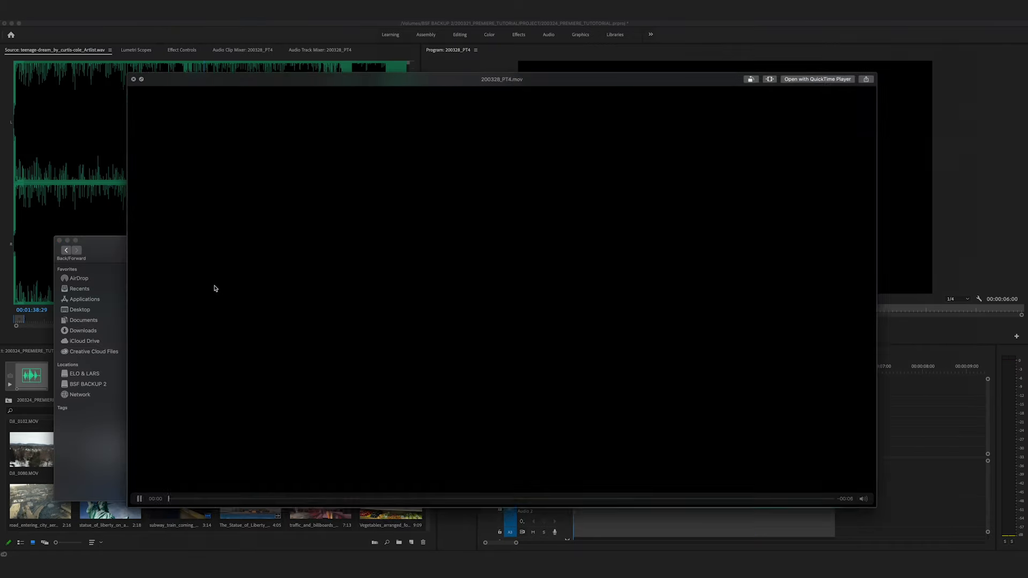
left_click(139, 498)
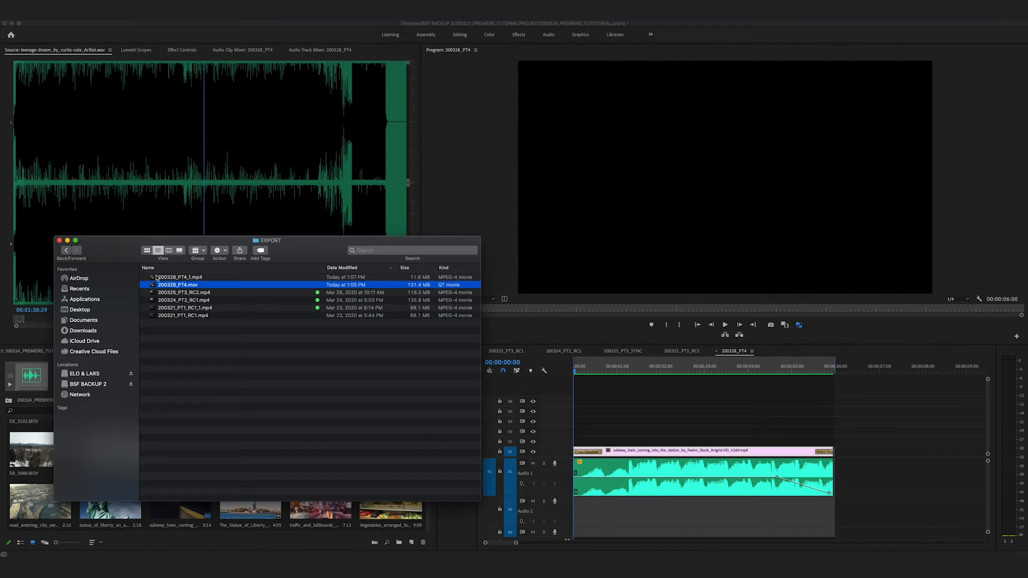
left_click(179, 276)
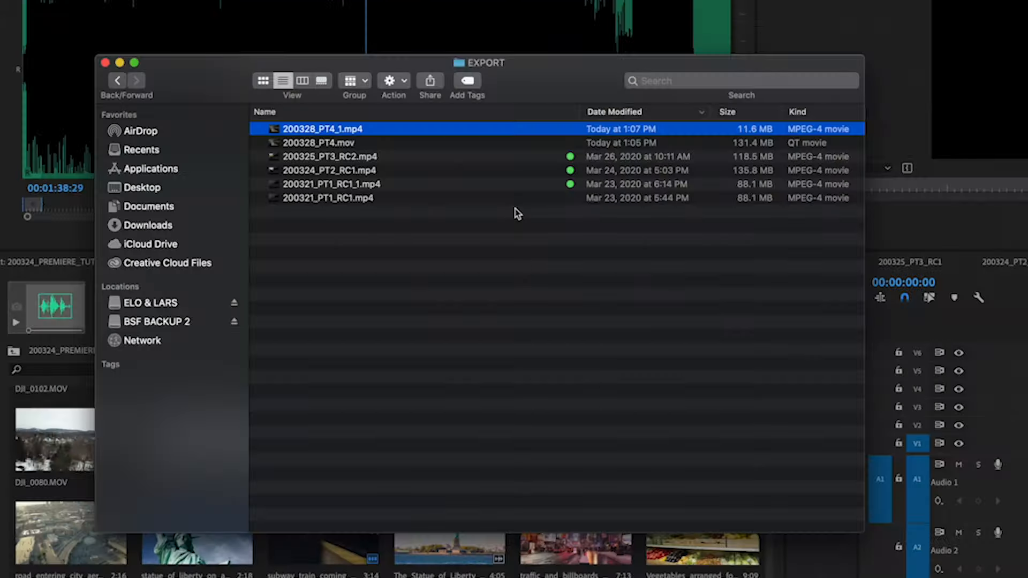
mouse_move(493, 243)
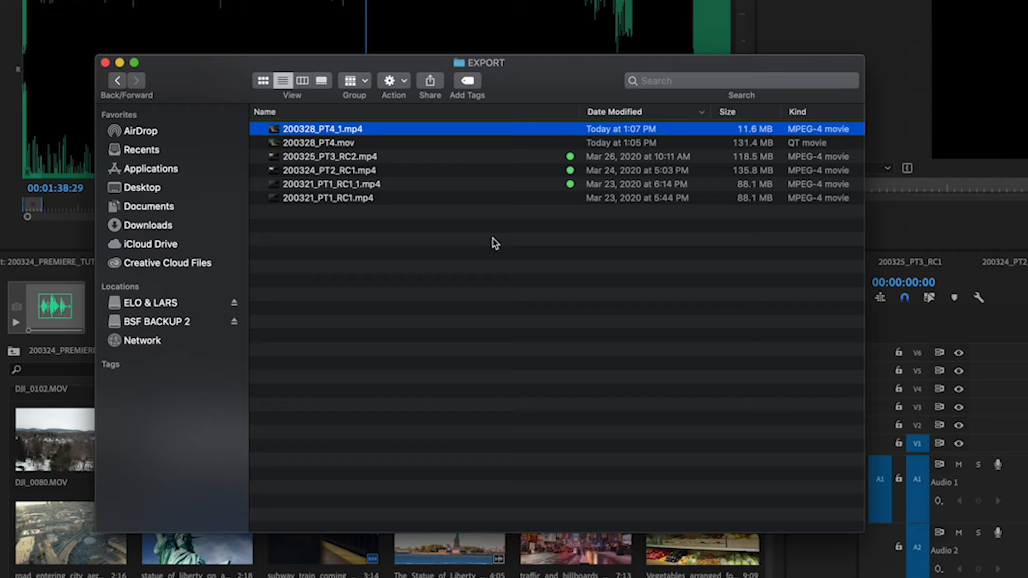
left_click(321, 142)
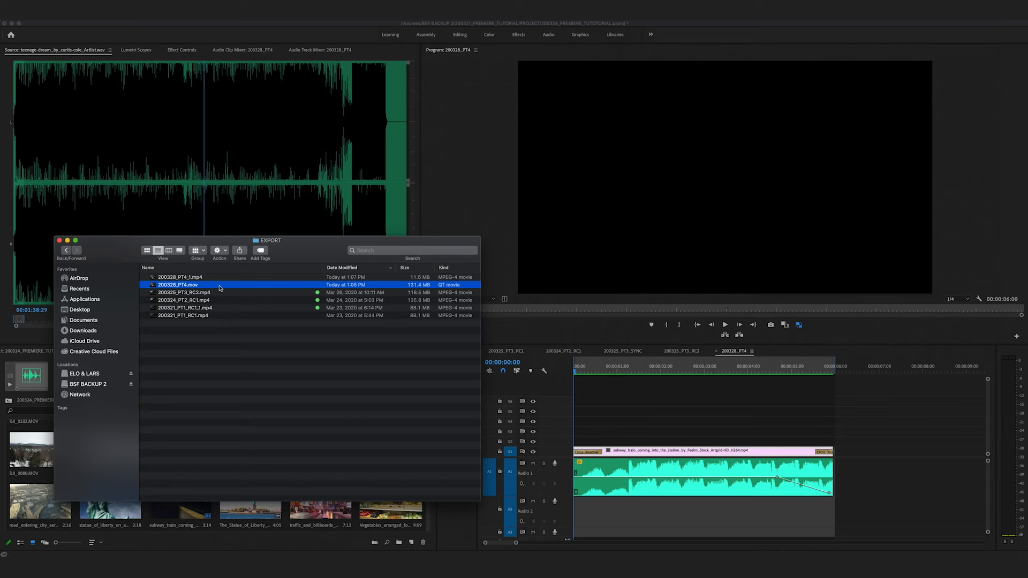
left_click(180, 276)
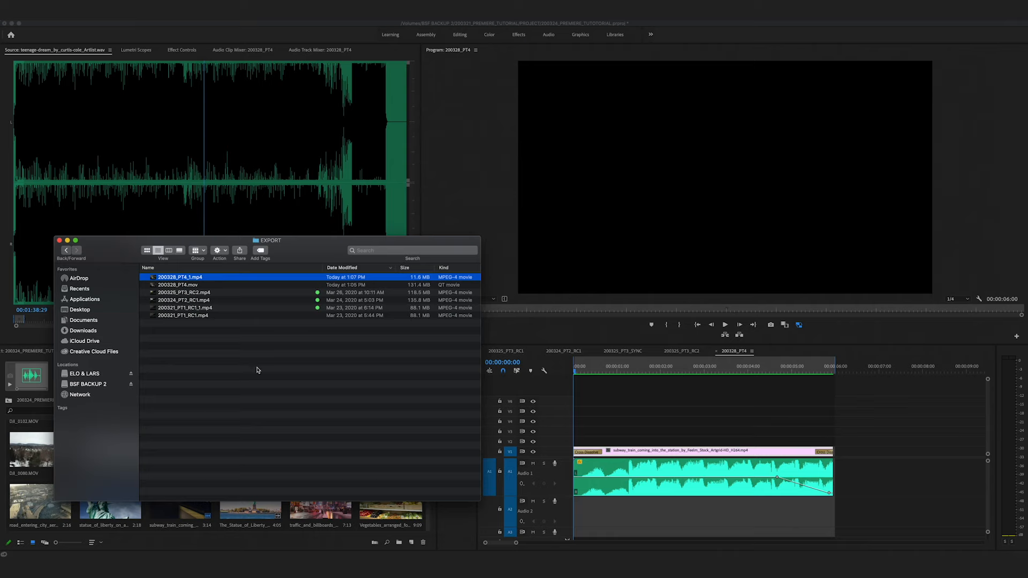